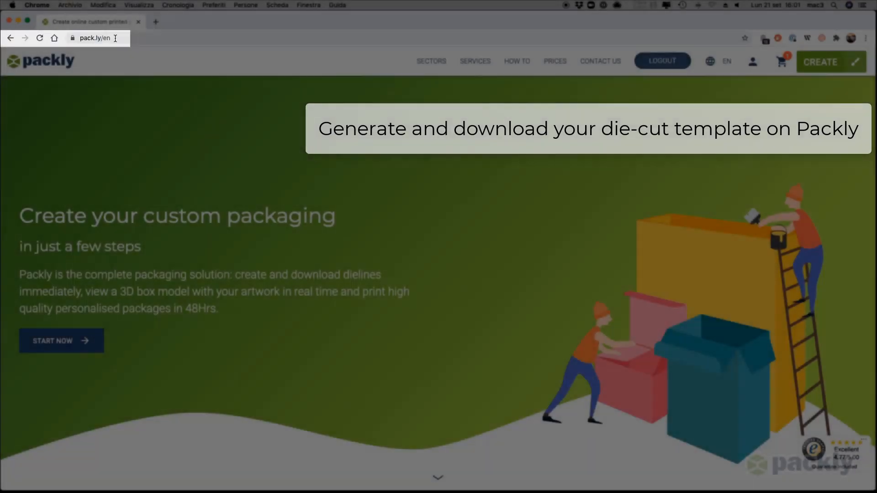
Start a custom package using the Rollover Hinged Lid Buttonhole box with height 33 mm.
{"action": "left_click", "coordinate": [61, 341]}
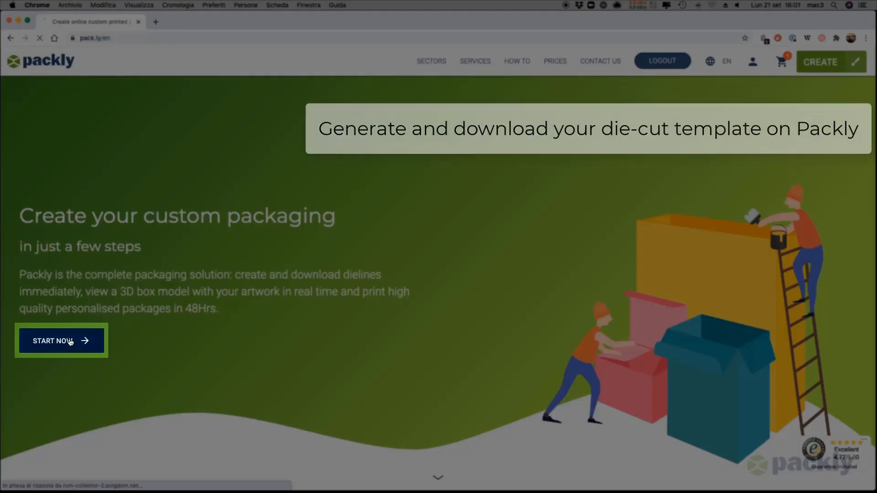
{"action": "left_click", "coordinate": [60, 340]}
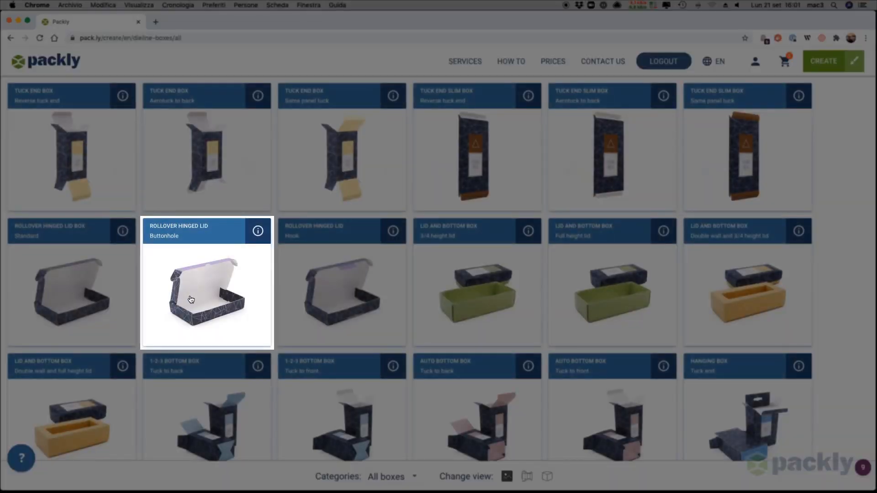
{"action": "left_click", "coordinate": [206, 291]}
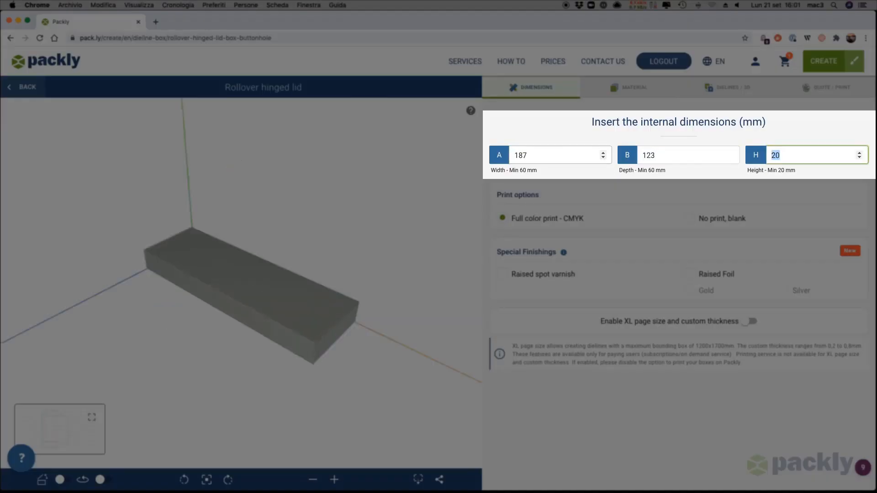
{"action": "type", "text": "33"}
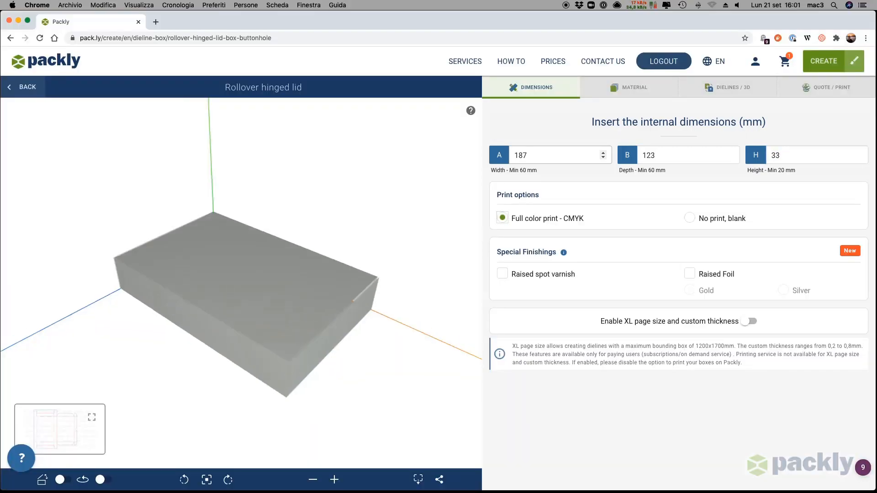
Add raised spot varnish and raised silver foil to the box.
{"action": "left_click", "coordinate": [502, 274]}
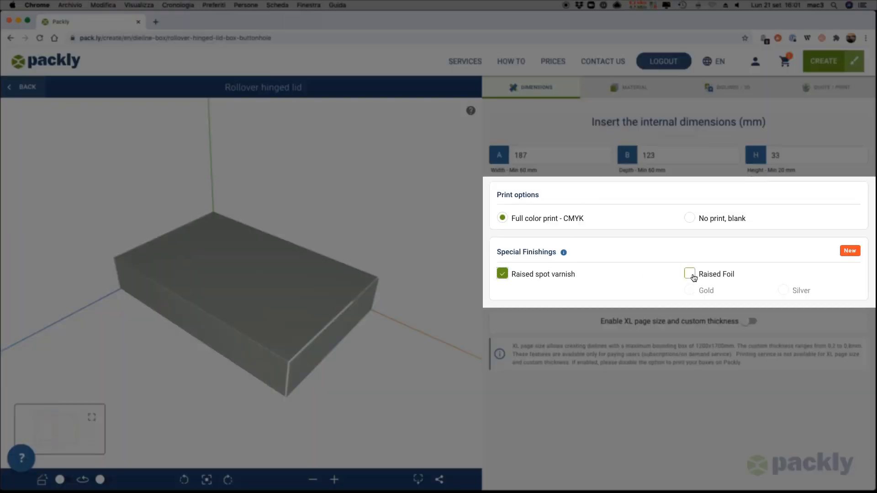
{"action": "left_click", "coordinate": [689, 274]}
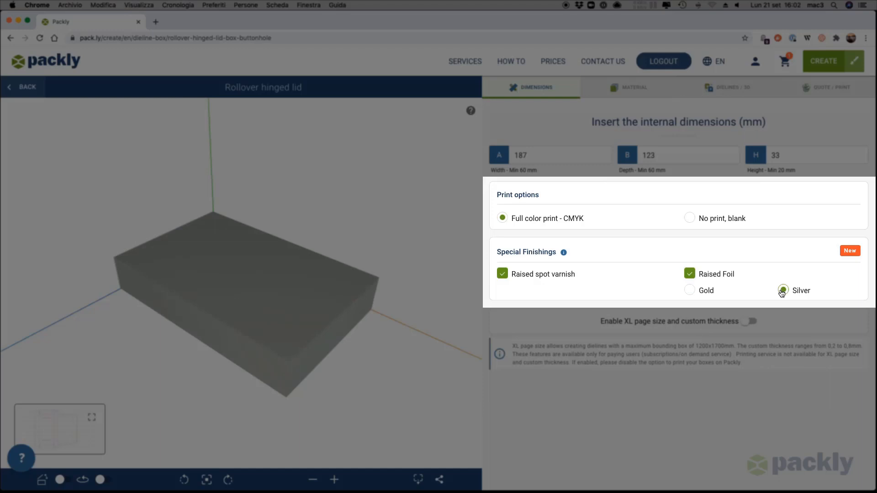
{"action": "left_click", "coordinate": [783, 291]}
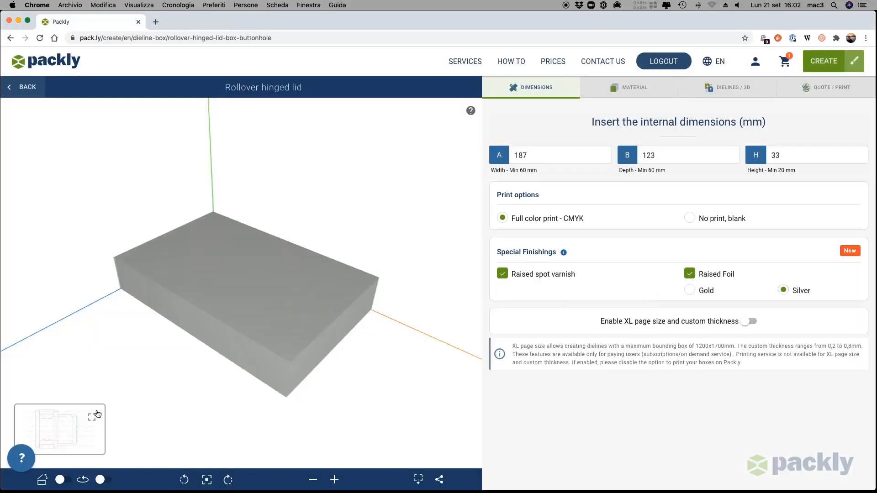
Preview the flat die-line and 3D model, then move to the die-line download step.
{"action": "left_click", "coordinate": [90, 417]}
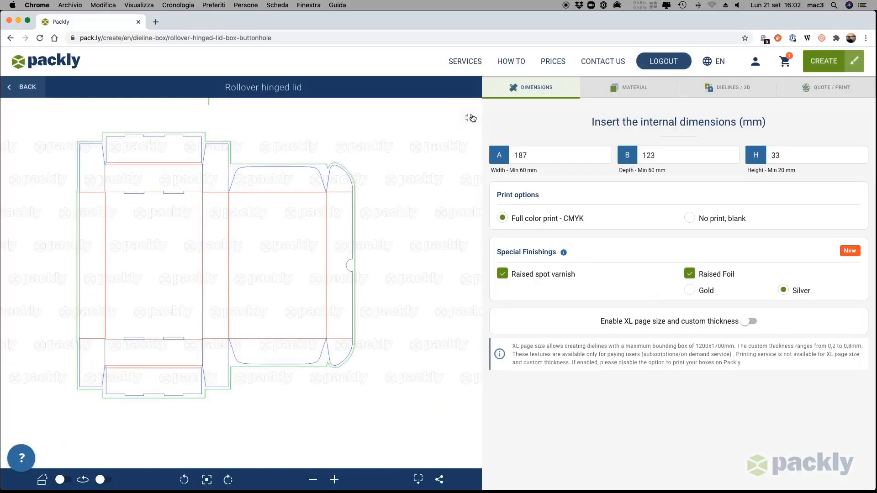
{"action": "left_click", "coordinate": [730, 88]}
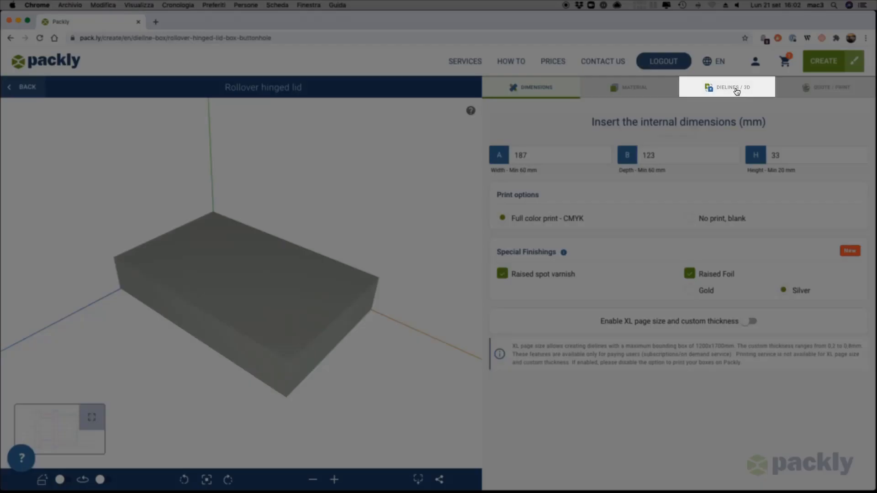
{"action": "left_click", "coordinate": [726, 88]}
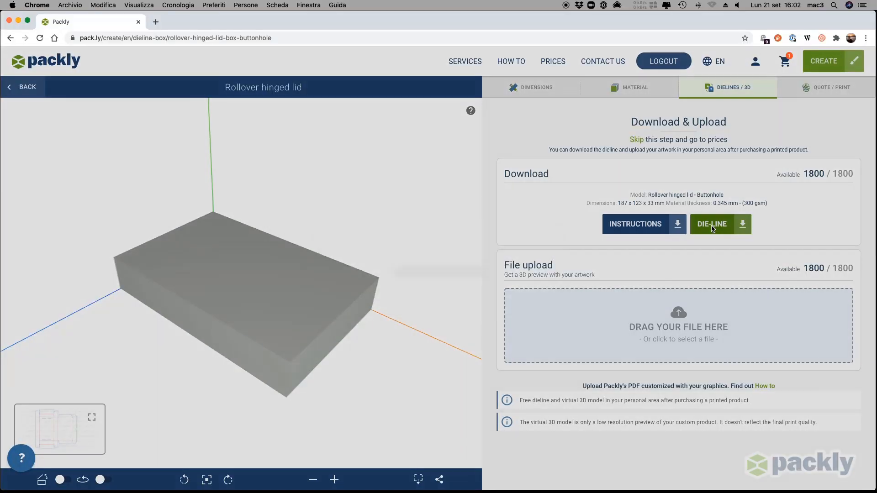
Download the Packly Dieline 187 x 123 x 33 mm PDF and open its first page in Illustrator.
{"action": "left_click", "coordinate": [720, 223]}
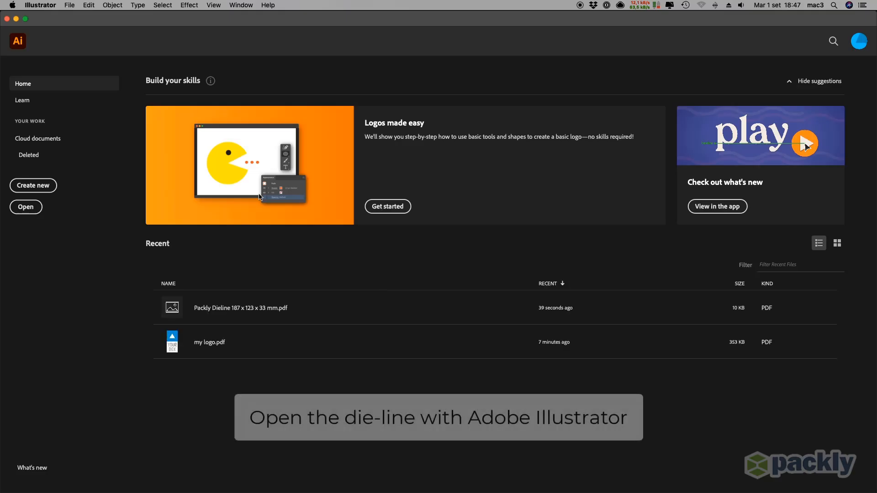
{"action": "left_click", "coordinate": [69, 6]}
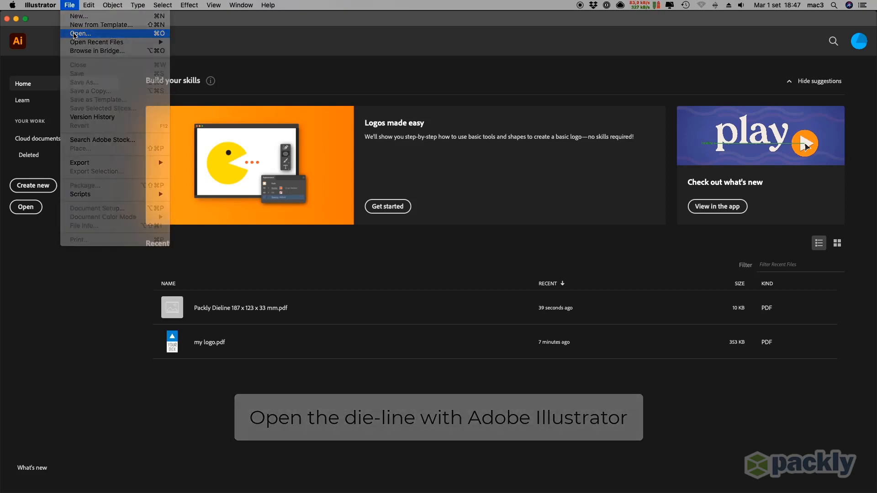
{"action": "left_click", "coordinate": [80, 33]}
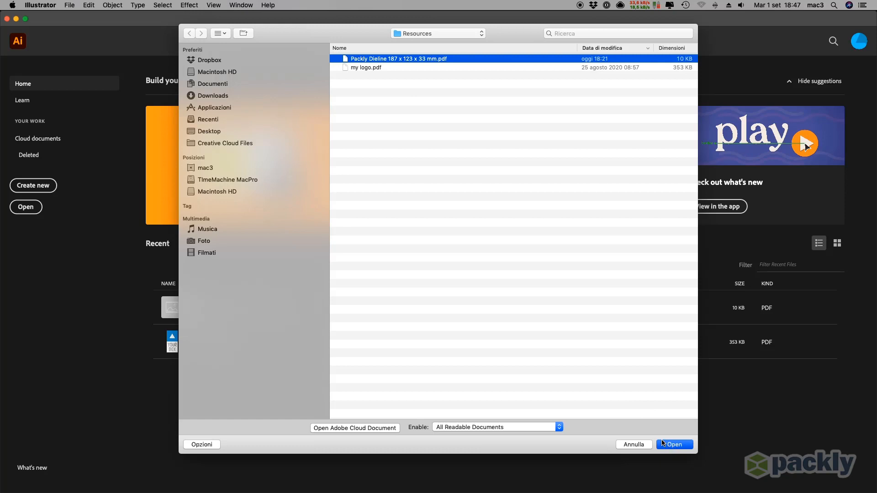
{"action": "left_click", "coordinate": [675, 444]}
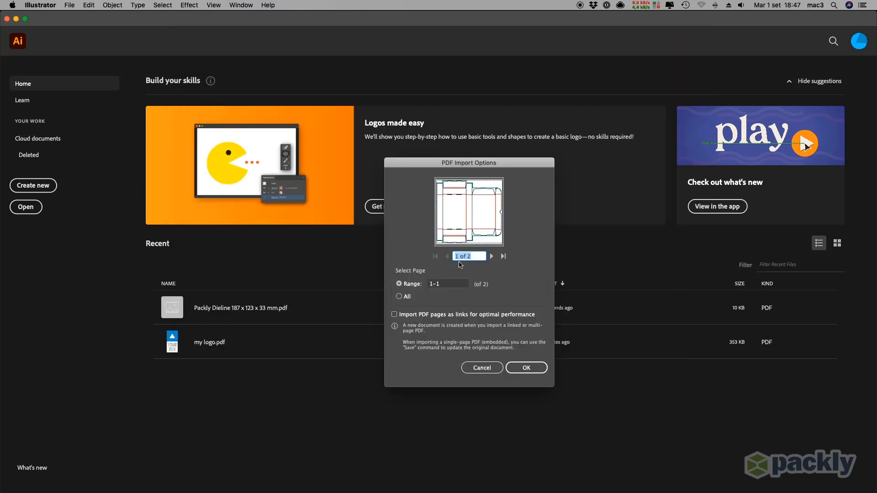
{"action": "left_click", "coordinate": [526, 368]}
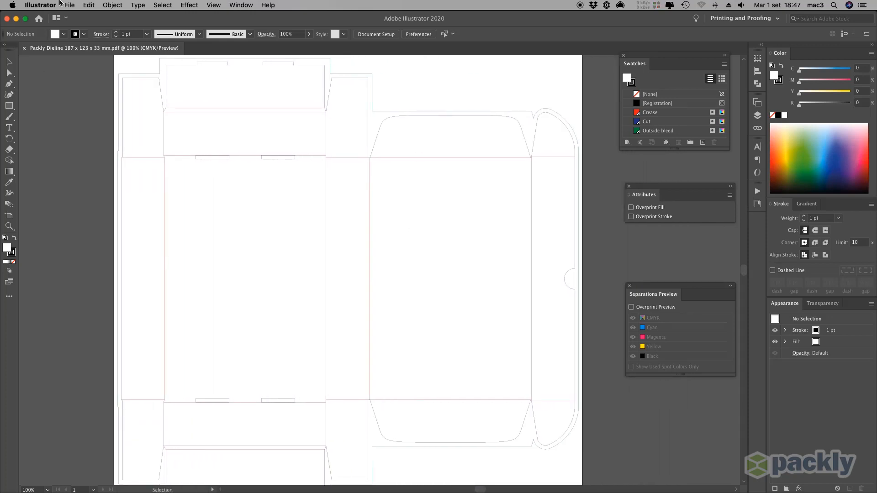
Open my logo.pdf, select all its artwork and copy it.
{"action": "left_click", "coordinate": [70, 5]}
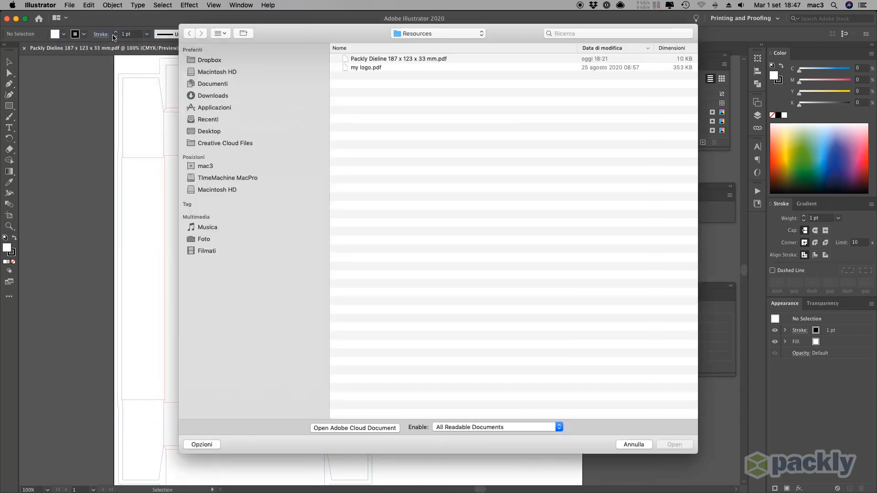
{"action": "left_click", "coordinate": [365, 66]}
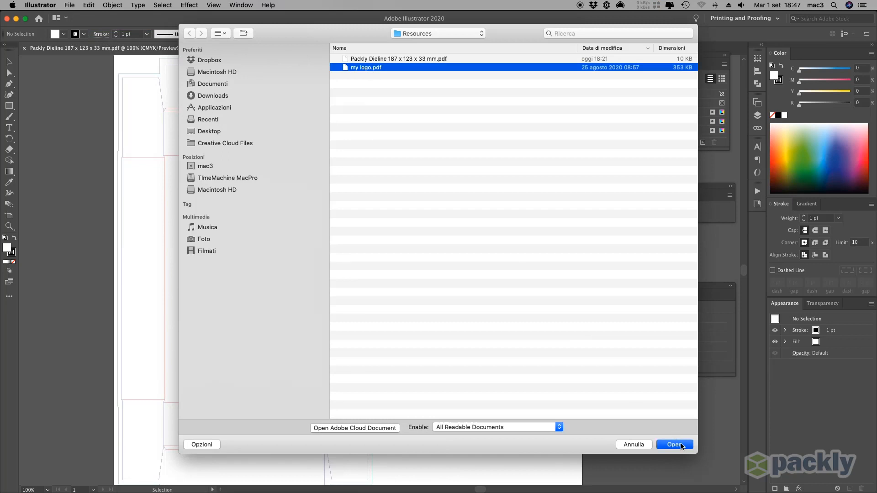
{"action": "left_click", "coordinate": [162, 5]}
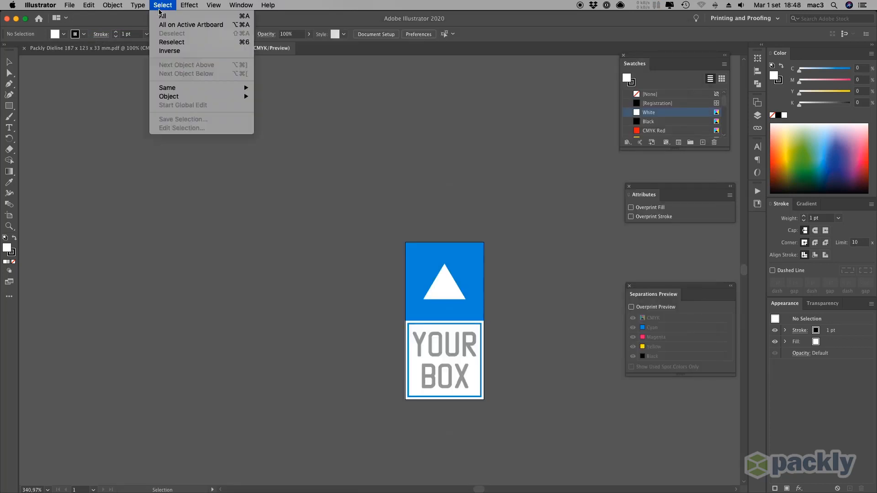
{"action": "left_click", "coordinate": [163, 5]}
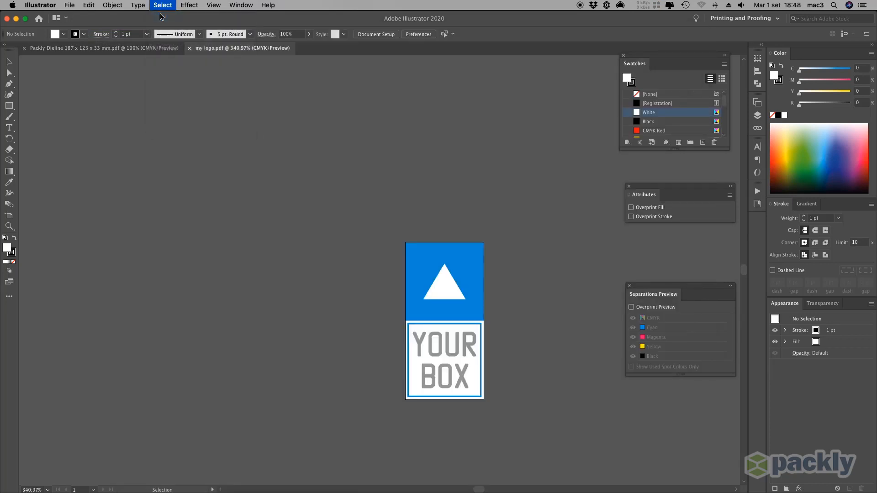
{"action": "left_click", "coordinate": [88, 6]}
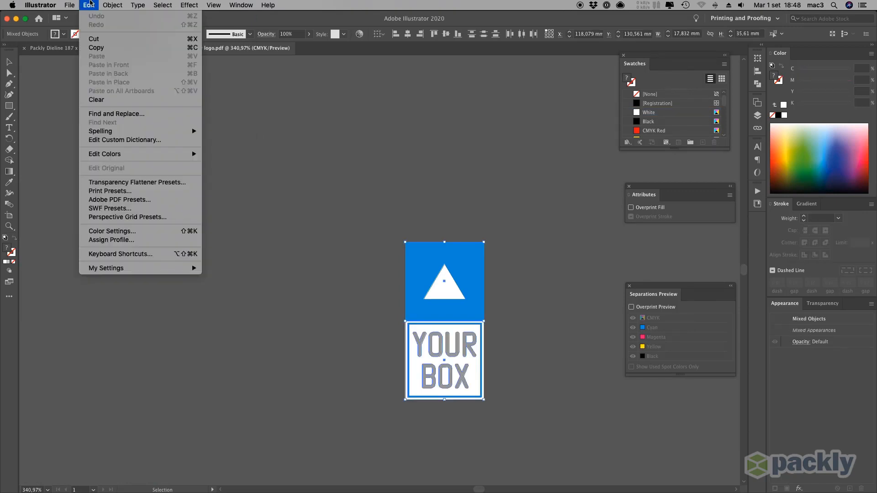
{"action": "mouse_move", "coordinate": [111, 47]}
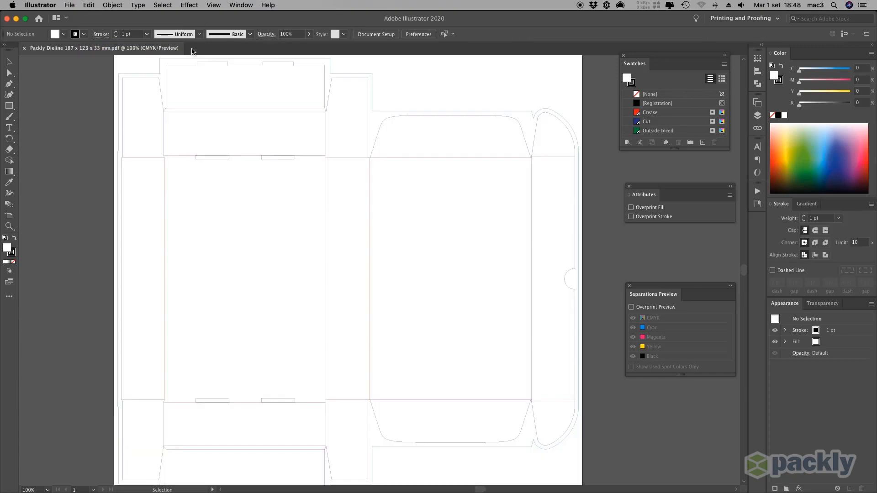
{"action": "mouse_move", "coordinate": [747, 116]}
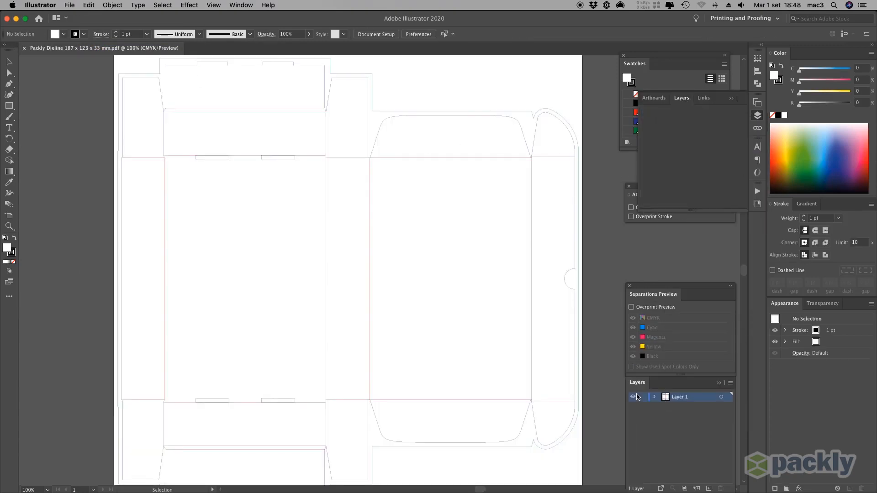
Rename Layer 1 to Dieline in the Layers panel.
{"action": "left_click", "coordinate": [704, 97]}
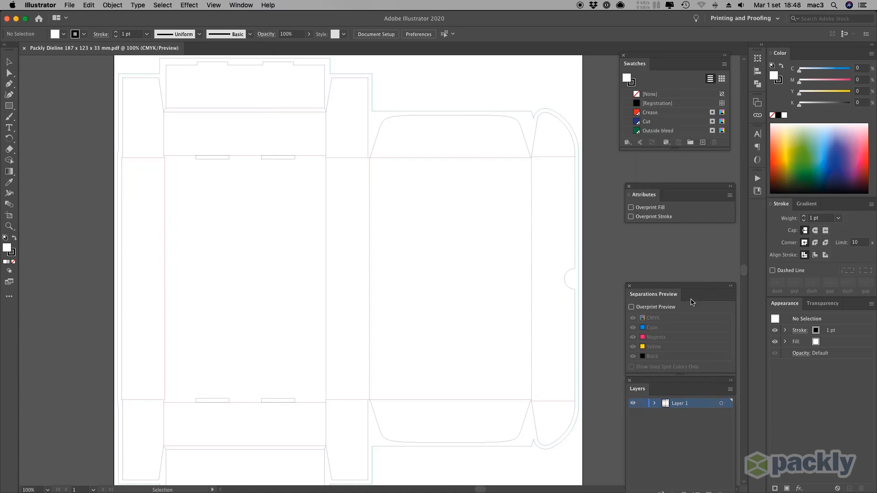
{"action": "double_click", "coordinate": [680, 403]}
{"action": "type", "text": "Dieline"}
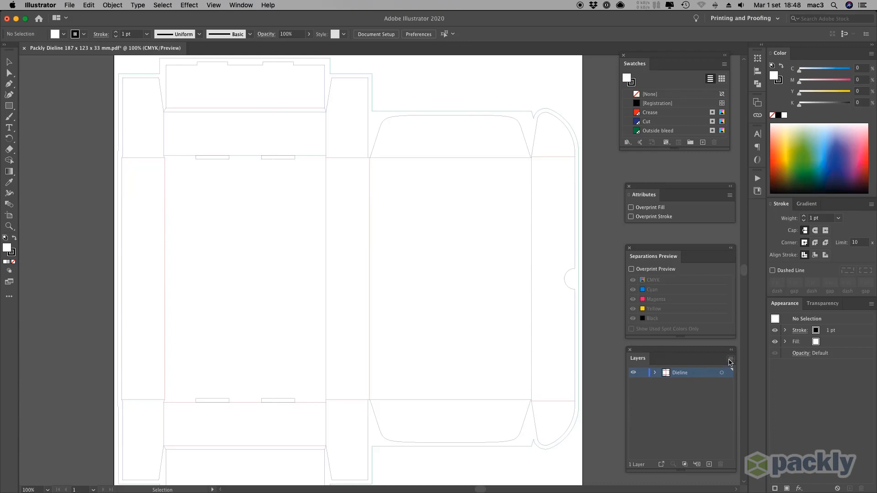
Create a new Artwork layer above Dieline and make it the active layer.
{"action": "left_click", "coordinate": [709, 464]}
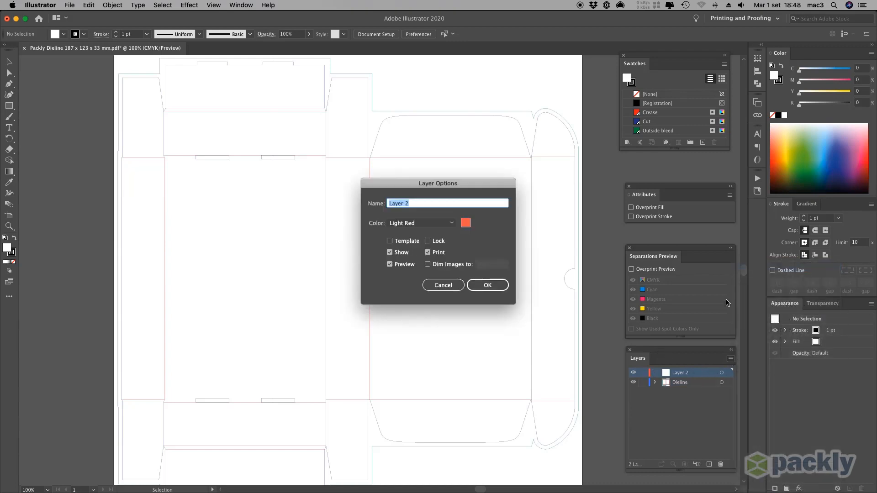
{"action": "type", "text": "Art"}
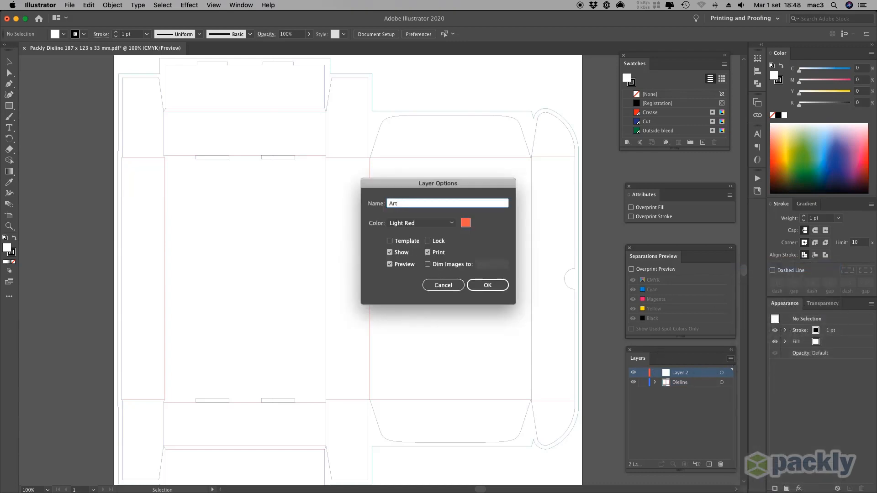
{"action": "type", "text": "work"}
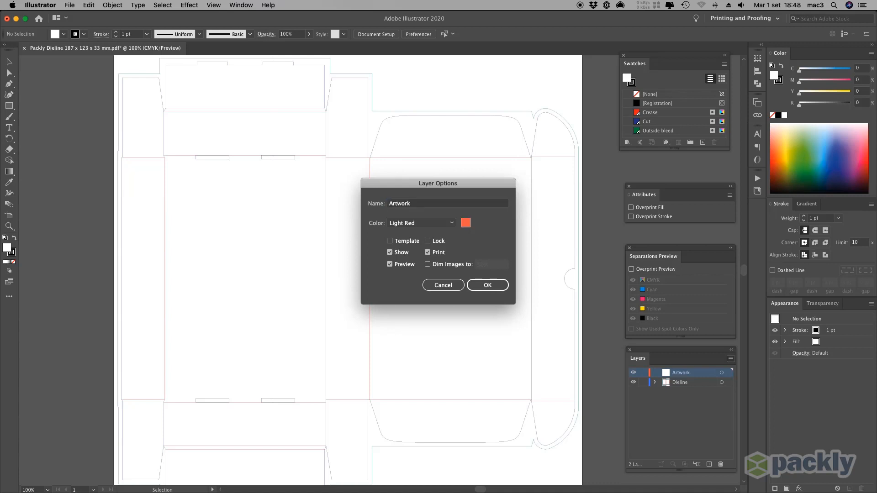
{"action": "left_click", "coordinate": [486, 285]}
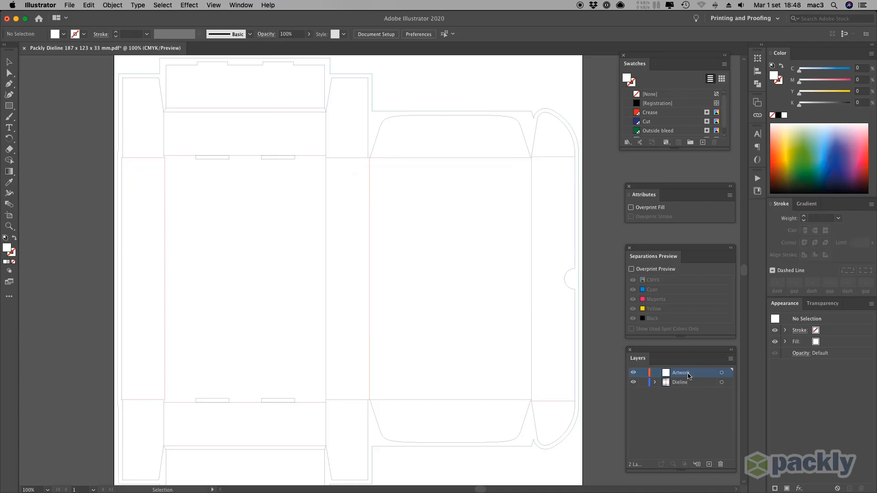
Paste the YOUR BOX logo onto the front panel and centre it vertically on the artboard.
{"action": "left_click", "coordinate": [89, 5]}
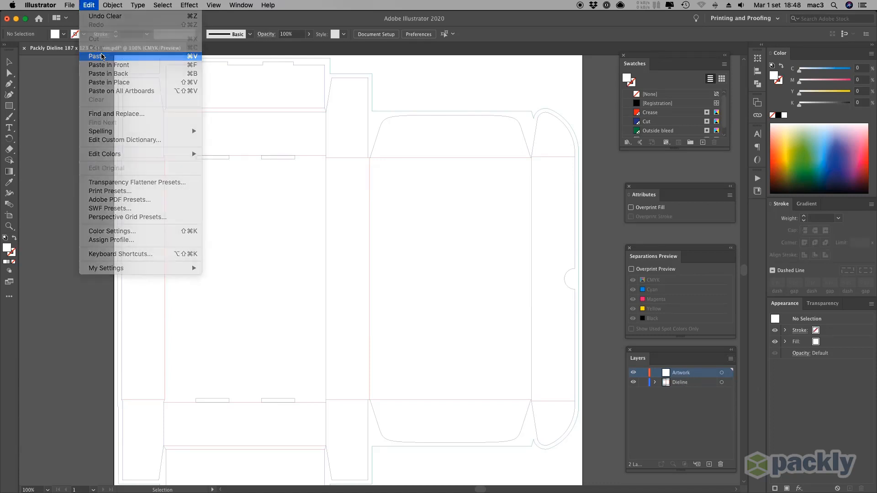
{"action": "left_click", "coordinate": [96, 56]}
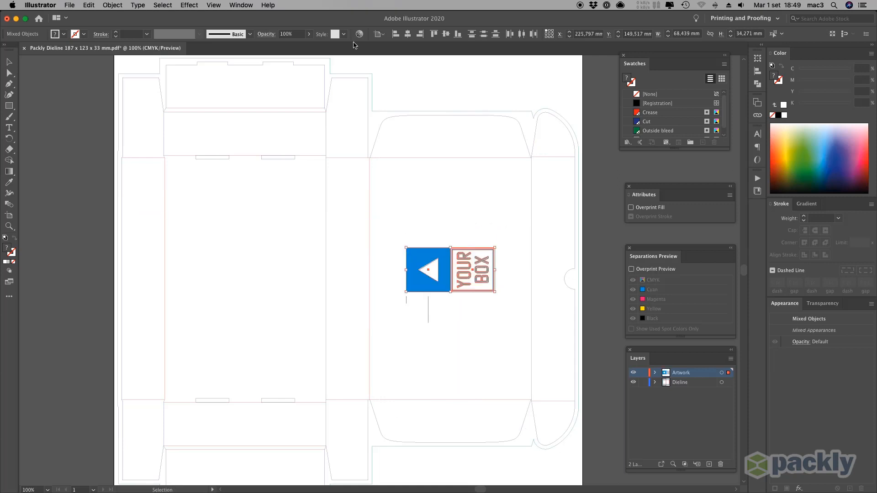
{"action": "left_click", "coordinate": [378, 34]}
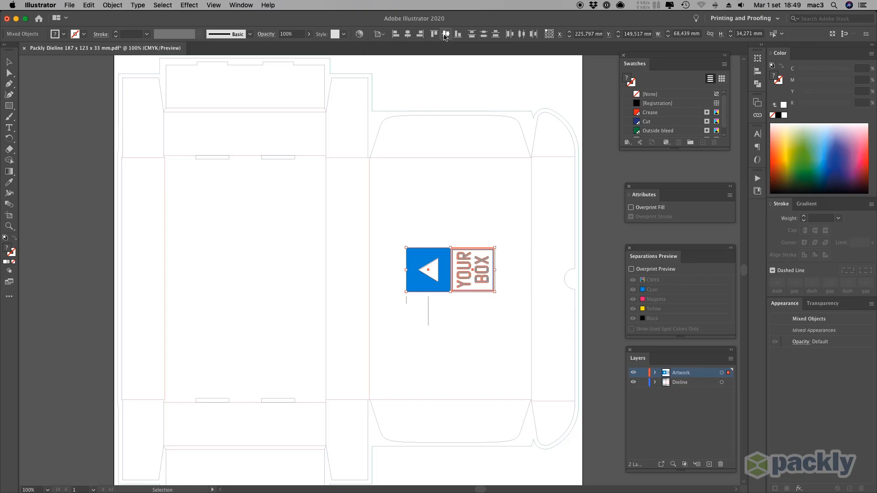
{"action": "mouse_move", "coordinate": [445, 33]}
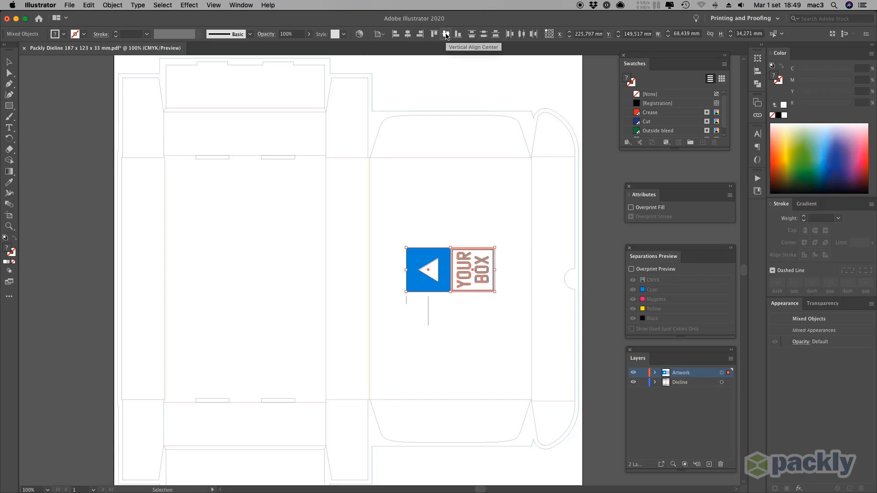
{"action": "left_click", "coordinate": [446, 34]}
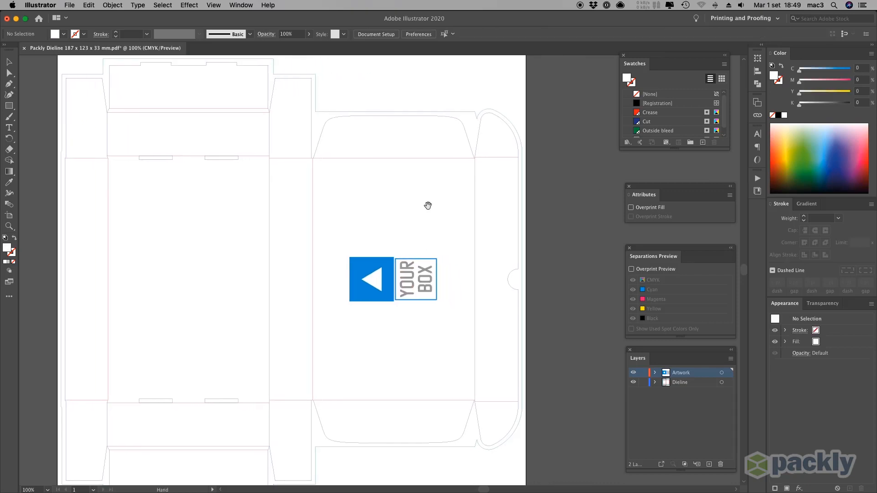
Create an Embellishment layer above Artwork and lock the Artwork layer.
{"action": "left_click", "coordinate": [731, 359]}
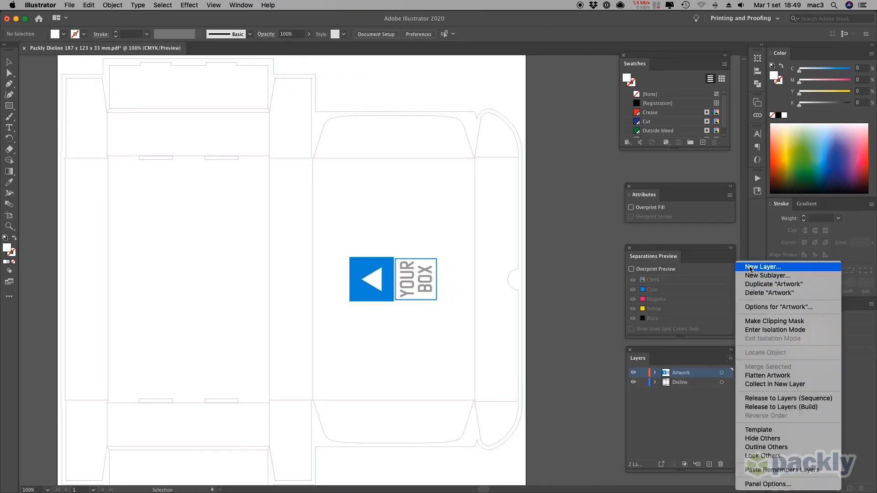
{"action": "left_click", "coordinate": [762, 267]}
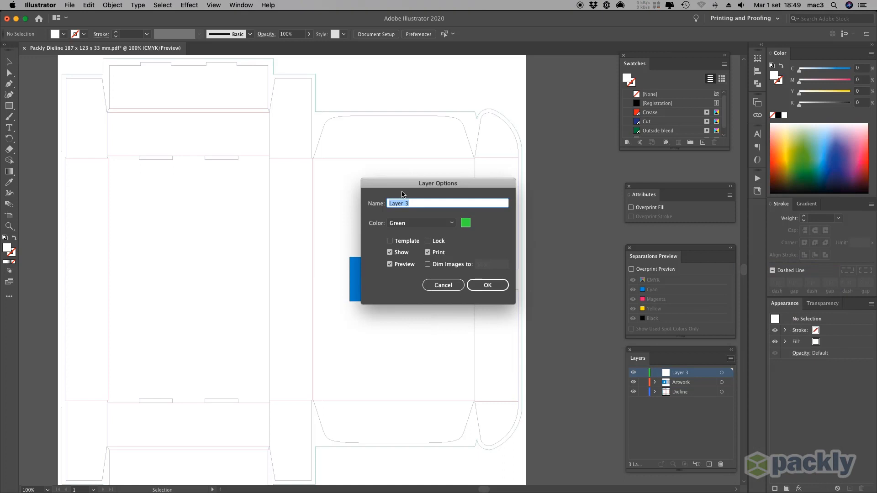
{"action": "type", "text": "Embellish"}
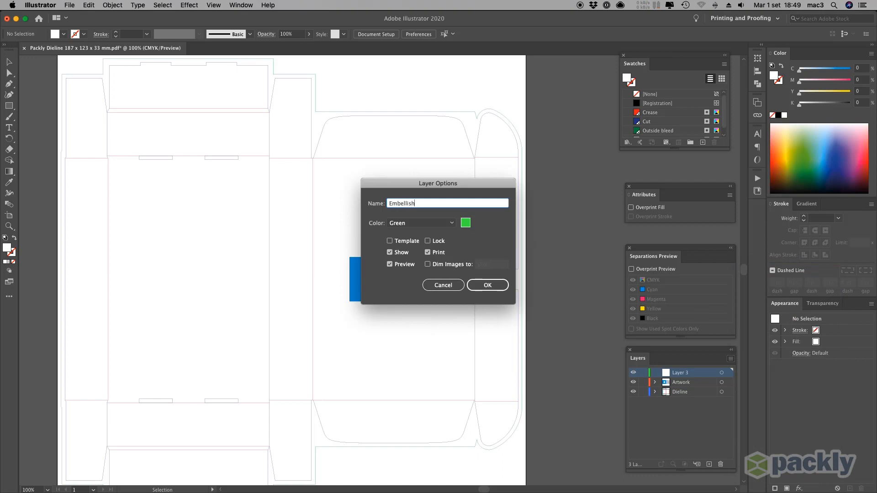
{"action": "type", "text": "ment"}
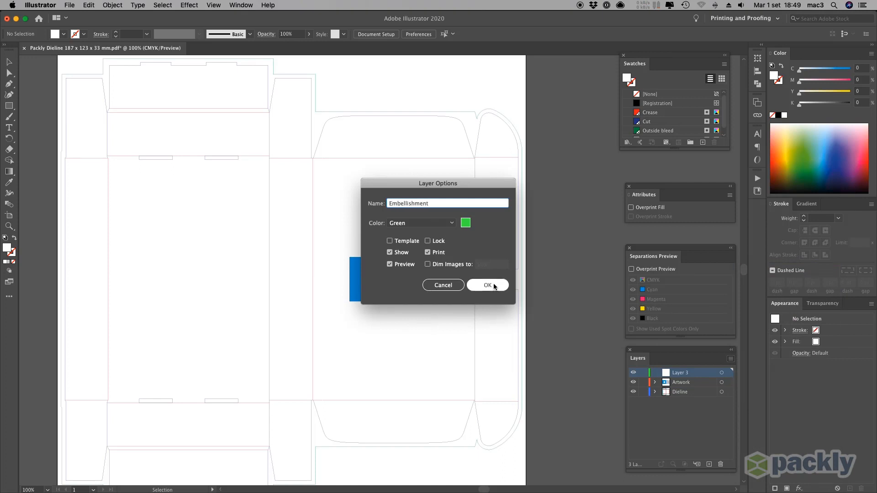
{"action": "left_click", "coordinate": [487, 285]}
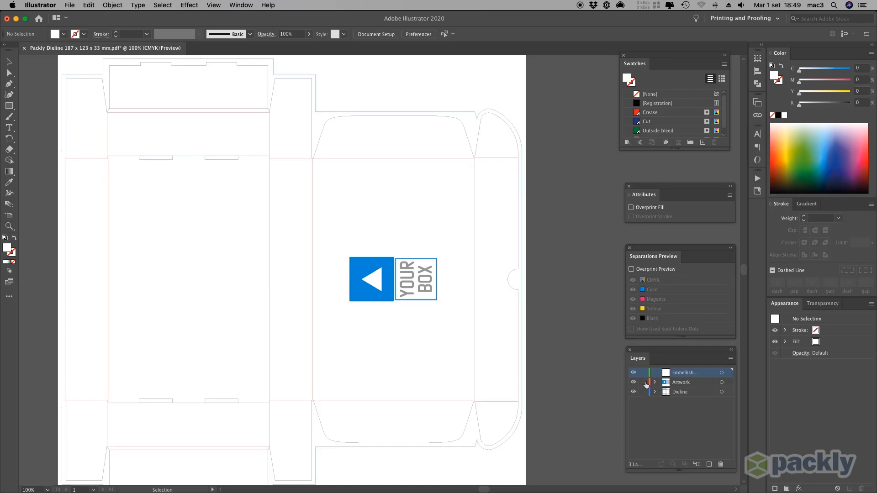
{"action": "left_click", "coordinate": [643, 372]}
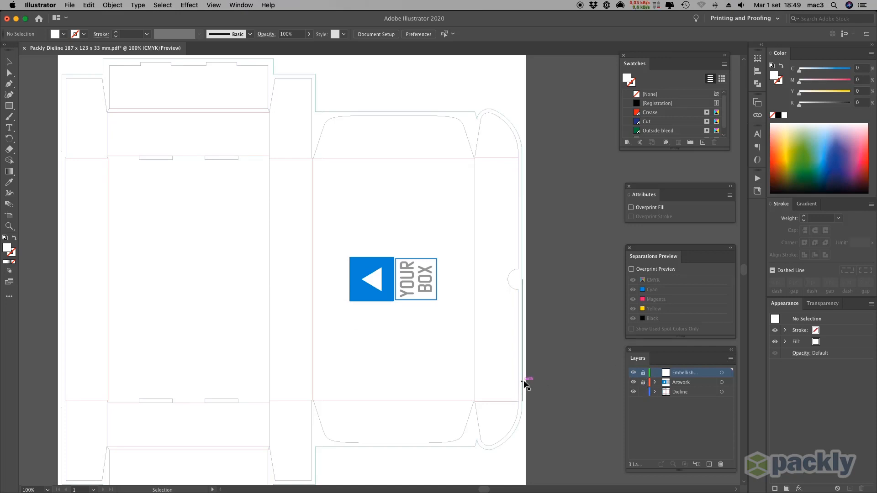
Select every outer cut line of the dieline by matching stroke colour.
{"action": "left_click", "coordinate": [162, 5]}
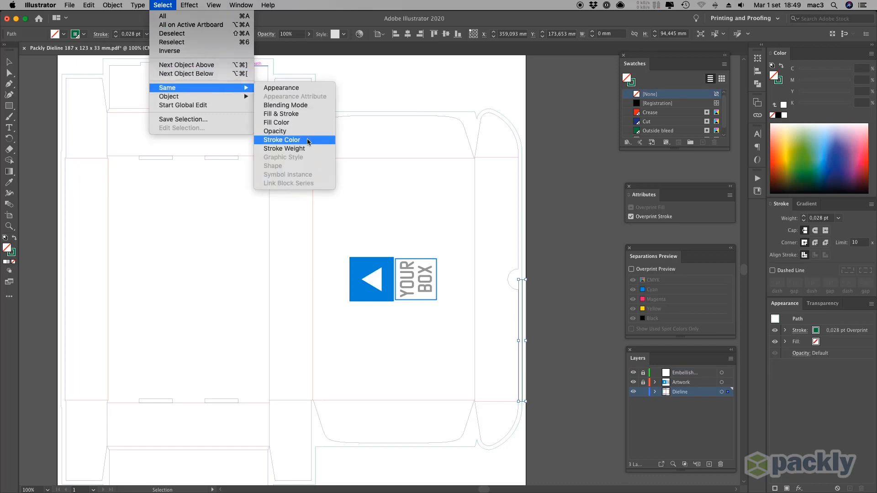
{"action": "left_click", "coordinate": [113, 6]}
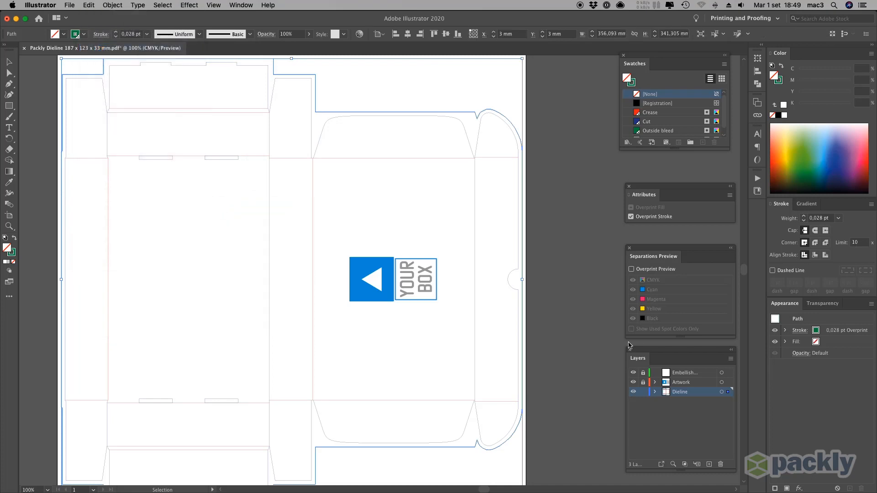
Fill a pasted copy of the box outline on Artwork with dark blue and send it to the back.
{"action": "left_click", "coordinate": [642, 382]}
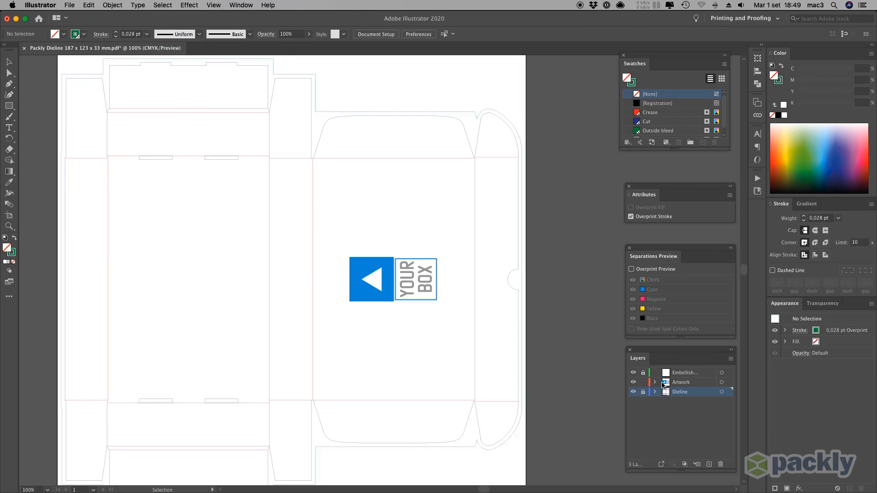
{"action": "left_click", "coordinate": [89, 6]}
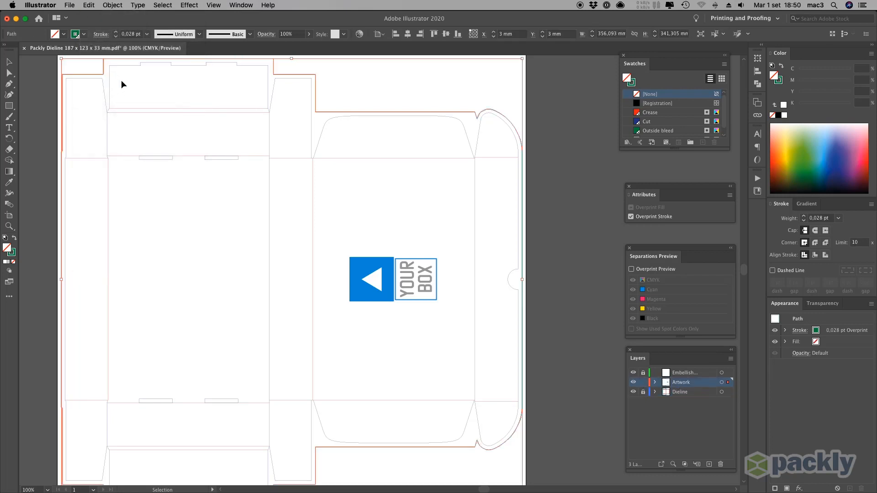
{"action": "mouse_move", "coordinate": [318, 116]}
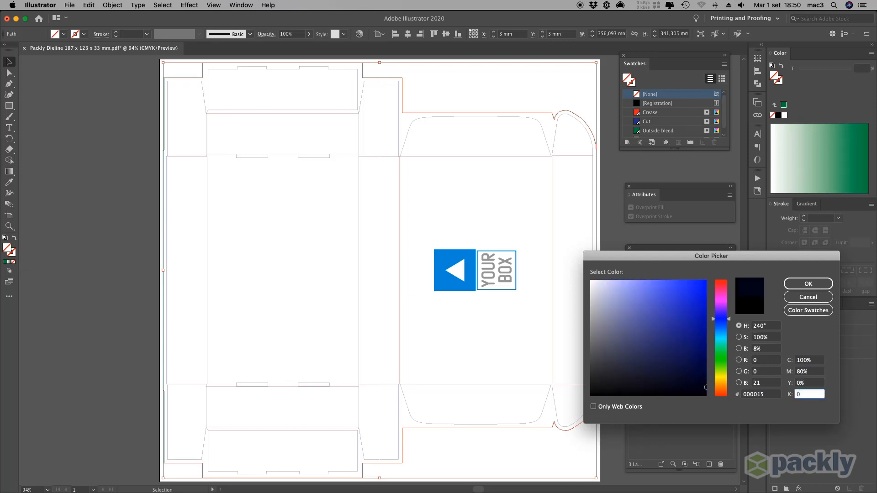
{"action": "left_click", "coordinate": [807, 283]}
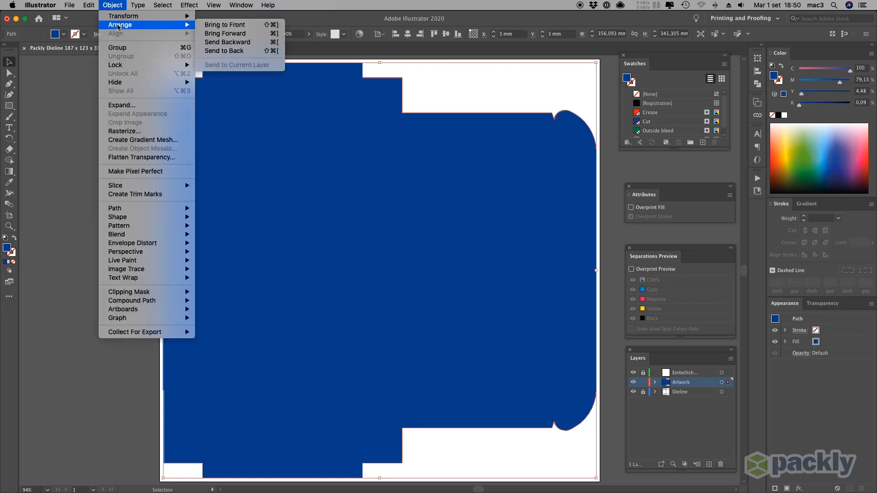
{"action": "mouse_move", "coordinate": [241, 51]}
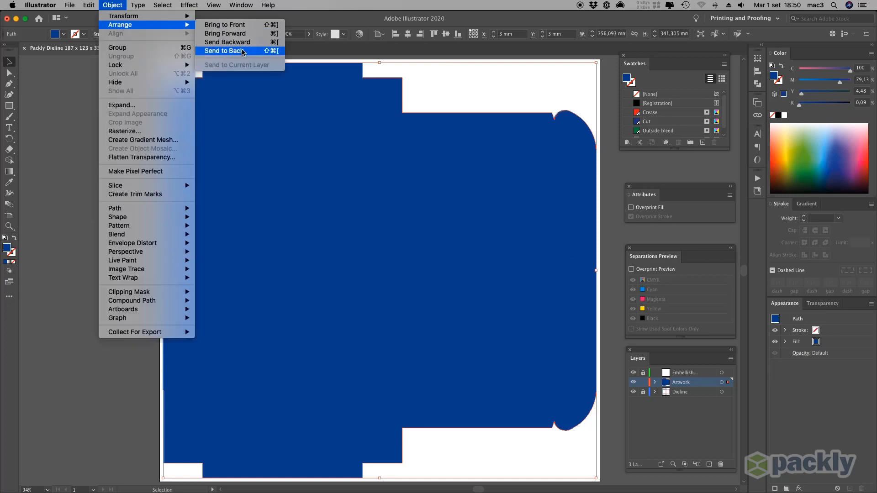
{"action": "left_click", "coordinate": [223, 51]}
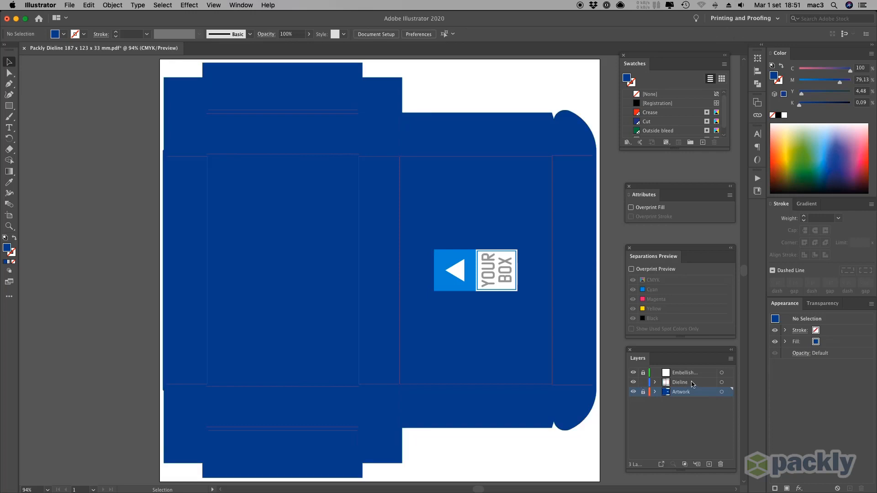
Cut the logo's triangle and YOUR BOX lettering from Artwork and paste them in place on Embellishment.
{"action": "left_click", "coordinate": [680, 382]}
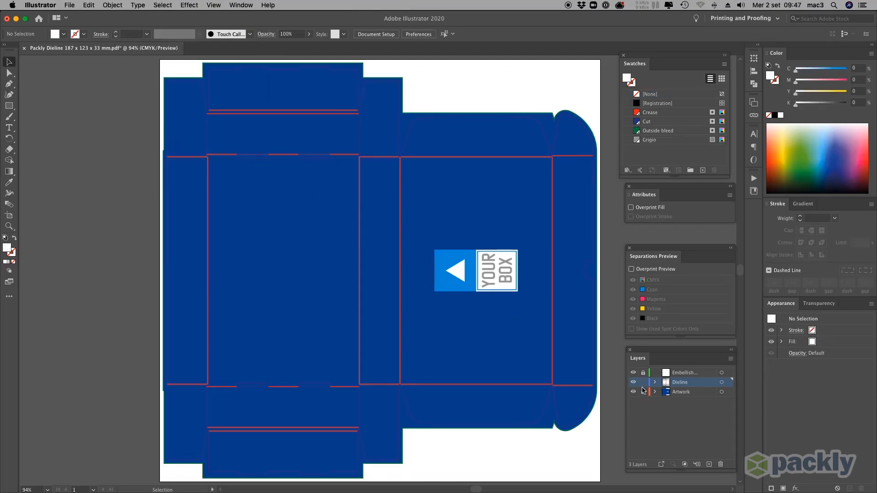
{"action": "left_click", "coordinate": [643, 382]}
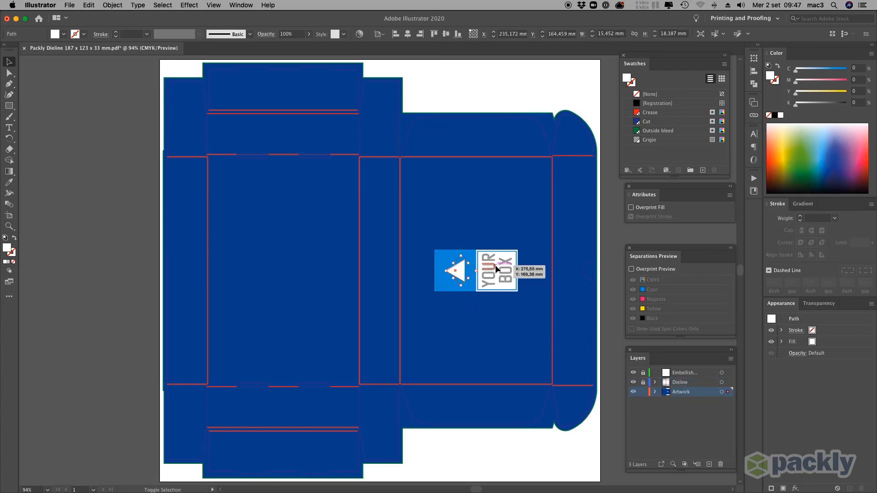
{"action": "left_click", "coordinate": [89, 6]}
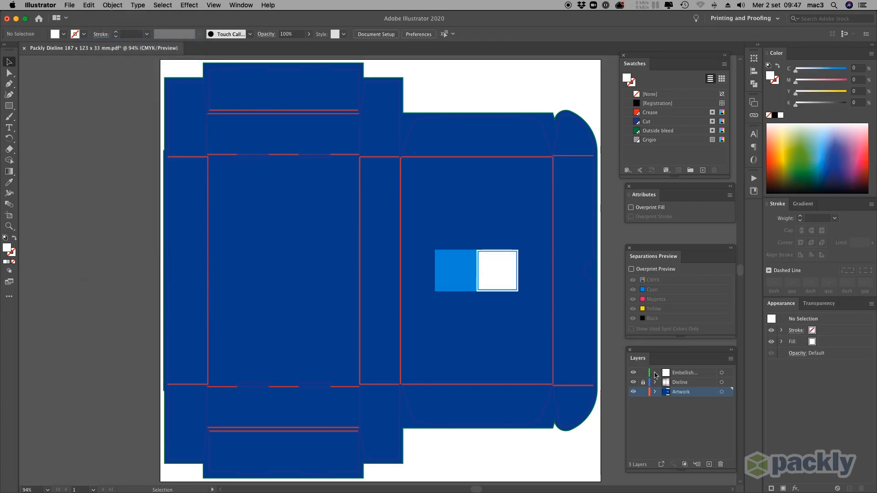
{"action": "left_click", "coordinate": [88, 5]}
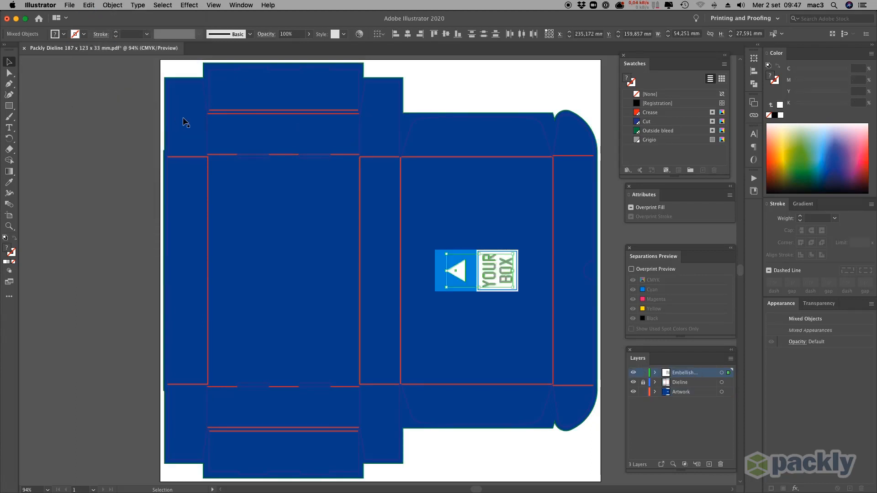
{"action": "mouse_move", "coordinate": [502, 91]}
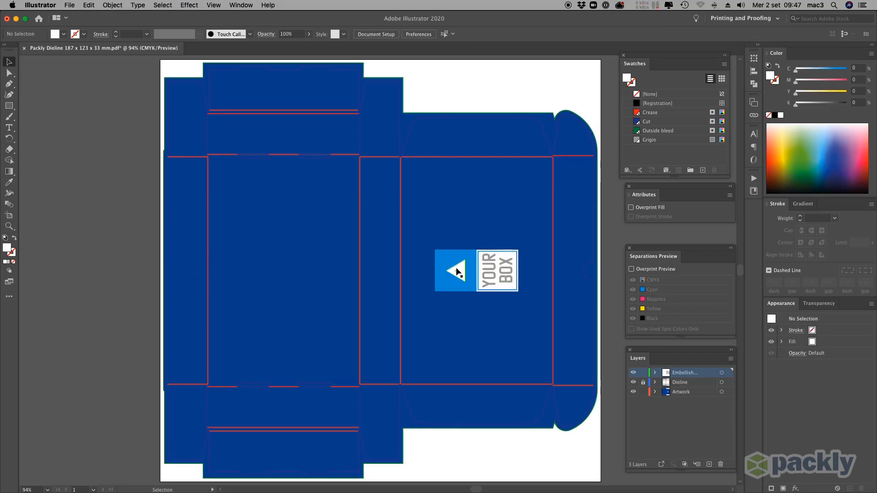
Create a Raised-Silver-Foil spot colour swatch (K 47) for the selected logo artwork.
{"action": "left_click", "coordinate": [457, 271]}
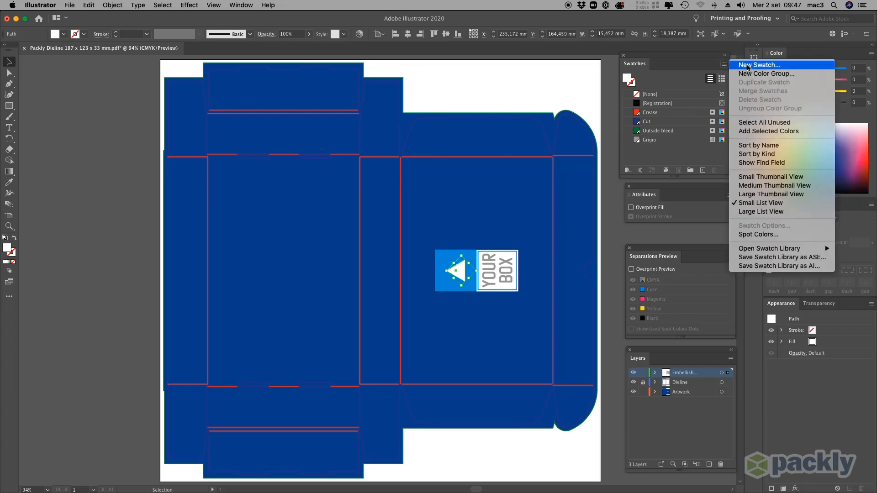
{"action": "left_click", "coordinate": [759, 65]}
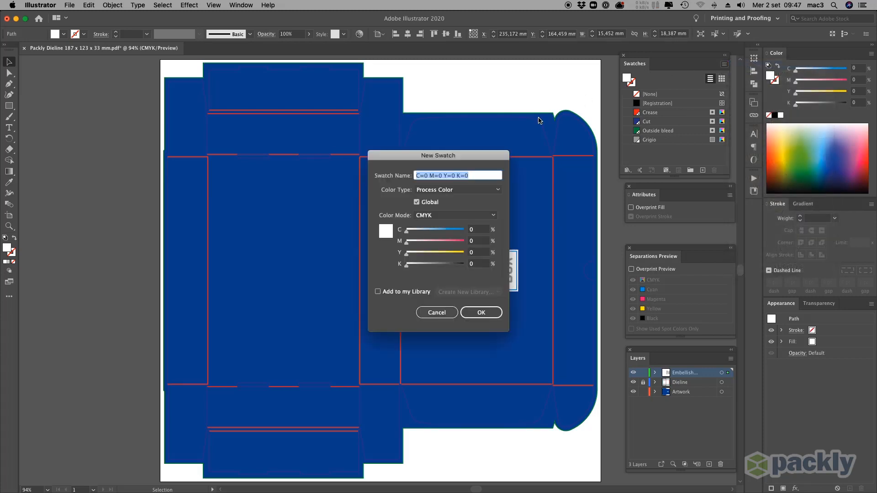
{"action": "type", "text": "Raised"}
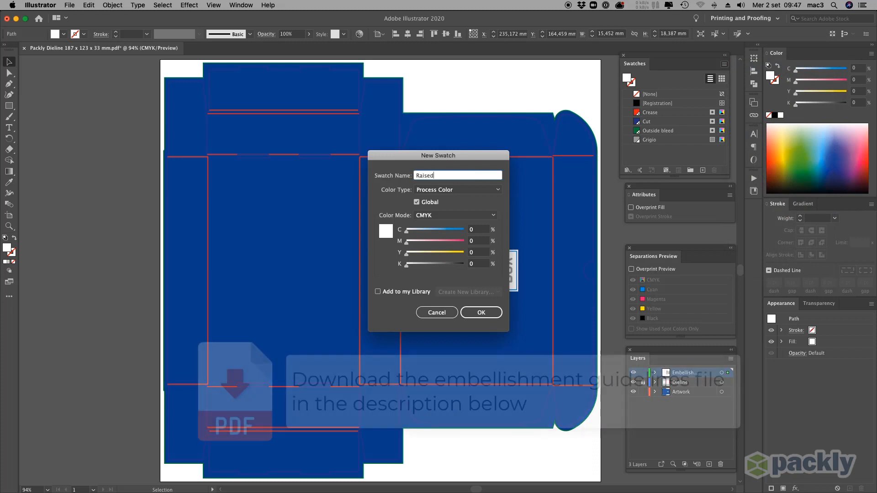
{"action": "type", "text": "-Silver"}
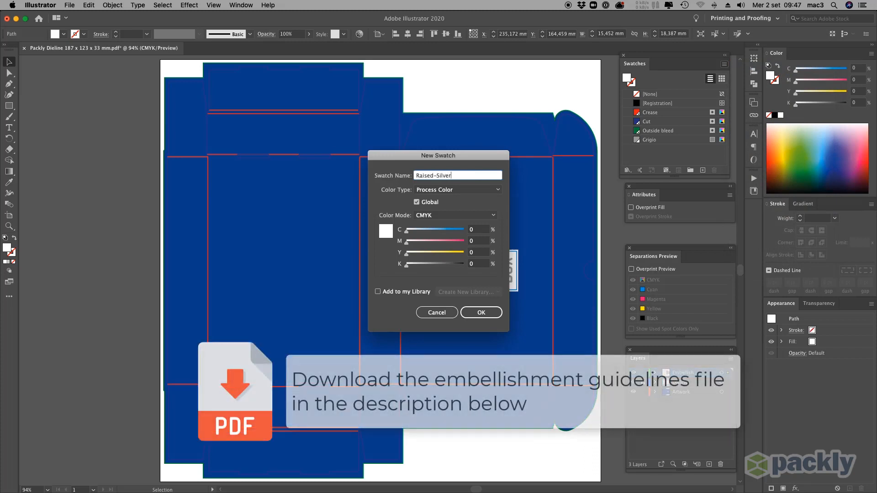
{"action": "type", "text": "-Foil"}
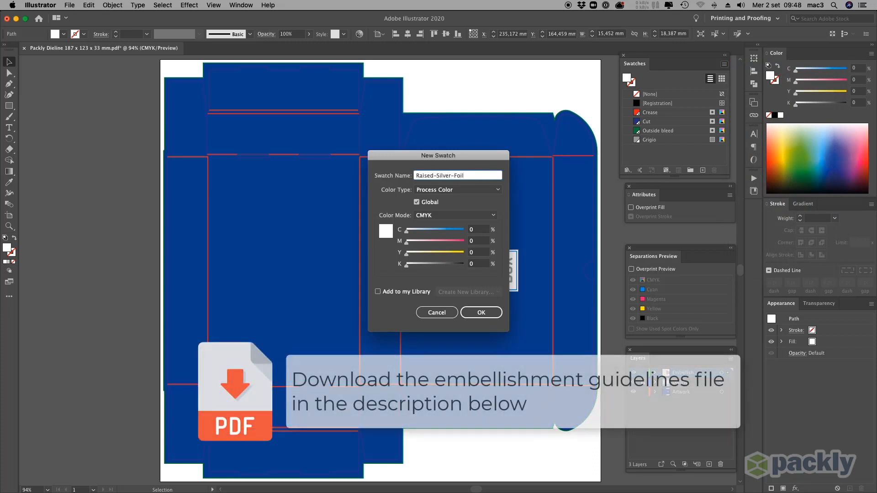
{"action": "left_click", "coordinate": [457, 190]}
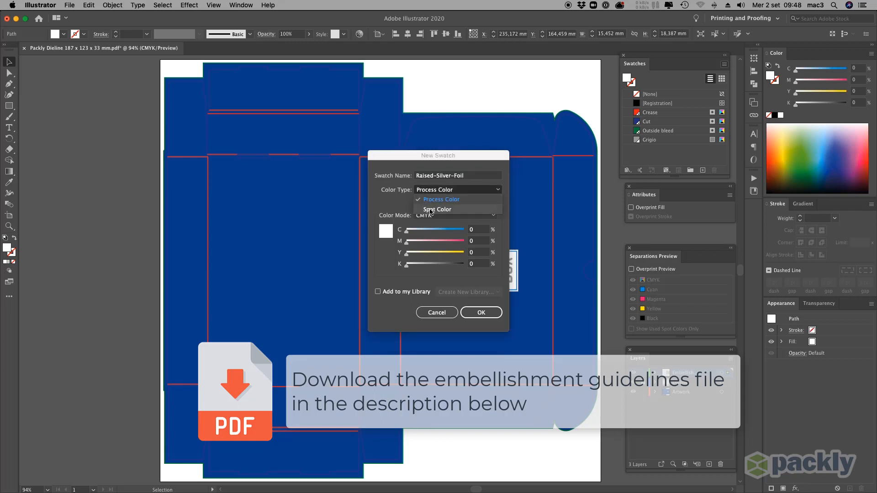
{"action": "left_click", "coordinate": [438, 209]}
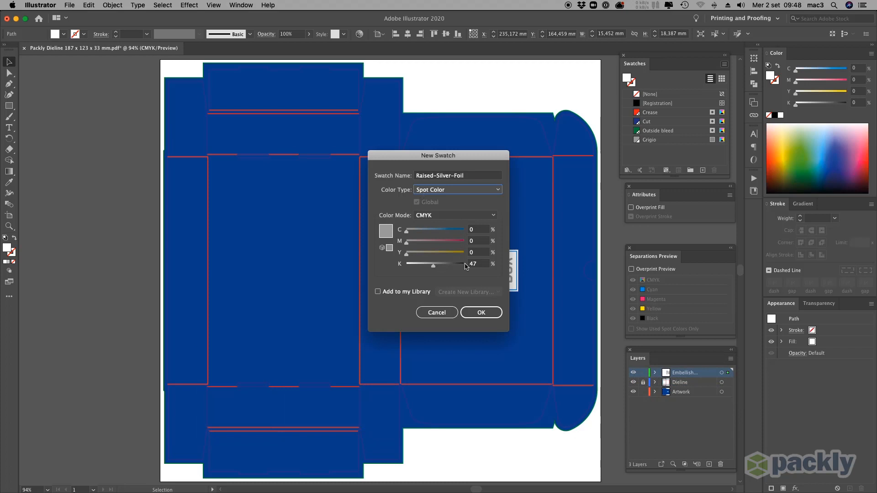
{"action": "left_click", "coordinate": [480, 312]}
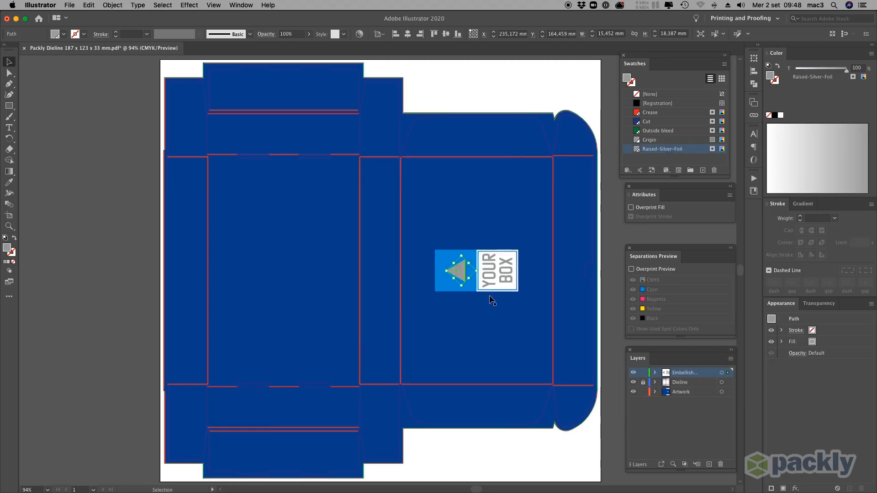
{"action": "mouse_move", "coordinate": [643, 206]}
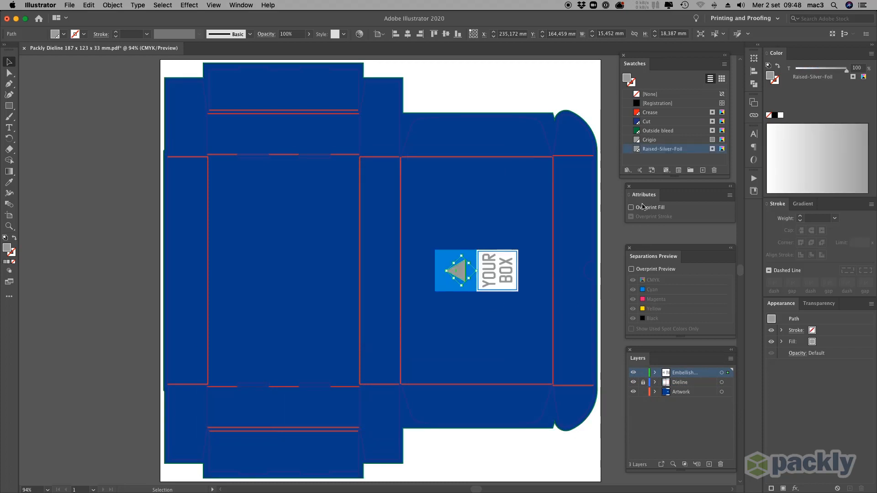
Set the logo's fill to overprint and check it in Overprint Preview.
{"action": "left_click", "coordinate": [631, 208]}
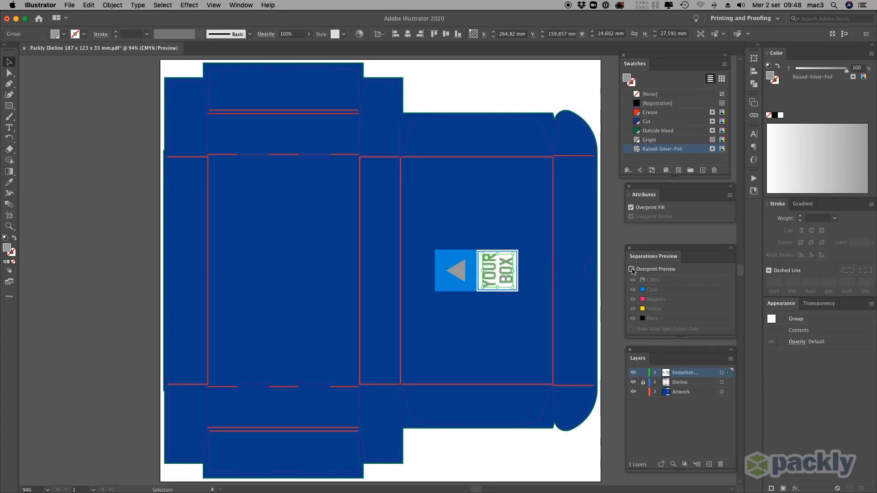
{"action": "left_click", "coordinate": [631, 268]}
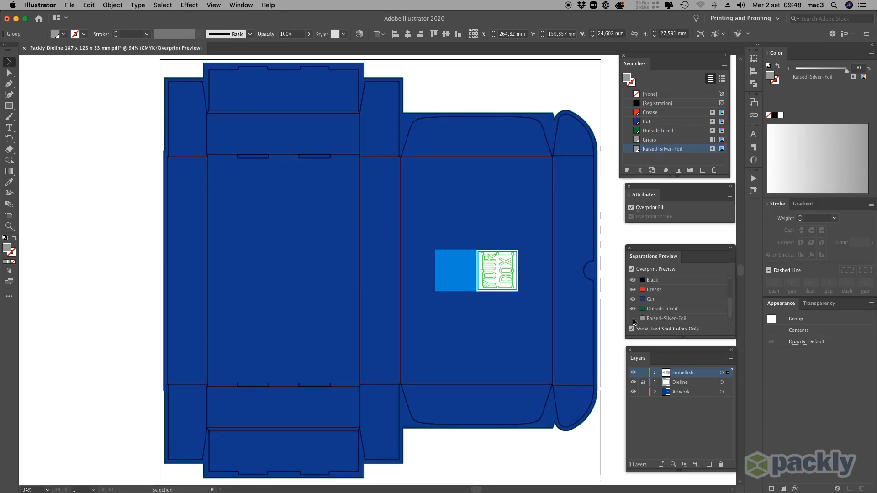
{"action": "left_click", "coordinate": [632, 318]}
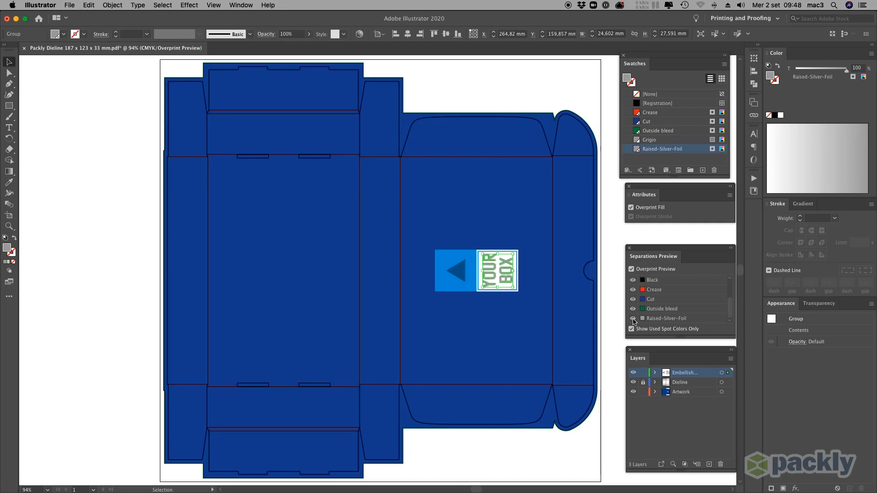
{"action": "left_click", "coordinate": [631, 269]}
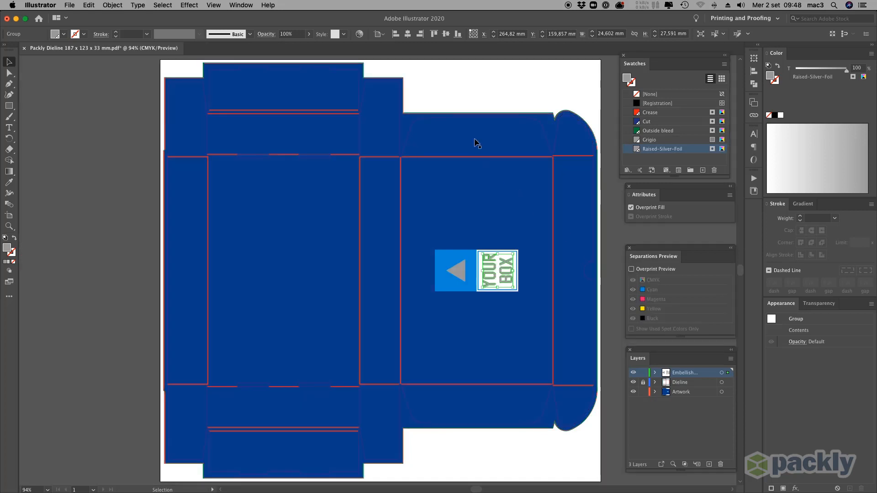
{"action": "left_click", "coordinate": [9, 106]}
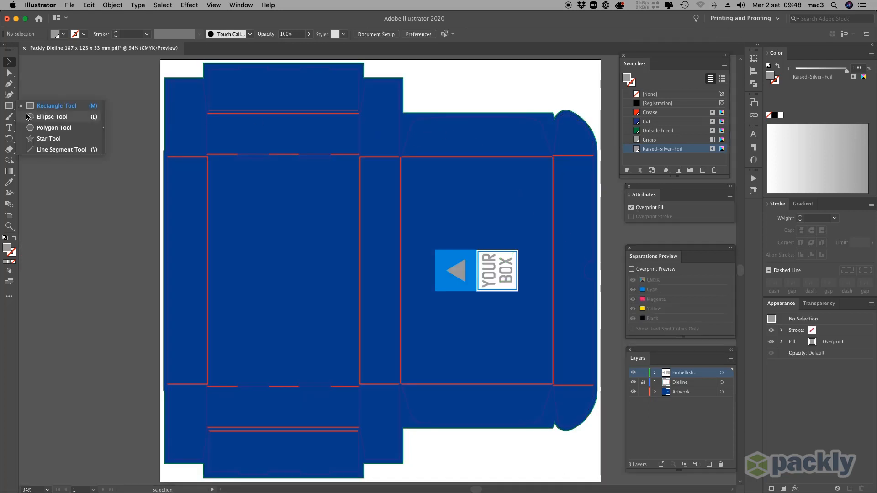
Draw a small circle and define a Raised-Spot-Varnish spot swatch (K 67) for it.
{"action": "left_click", "coordinate": [53, 116]}
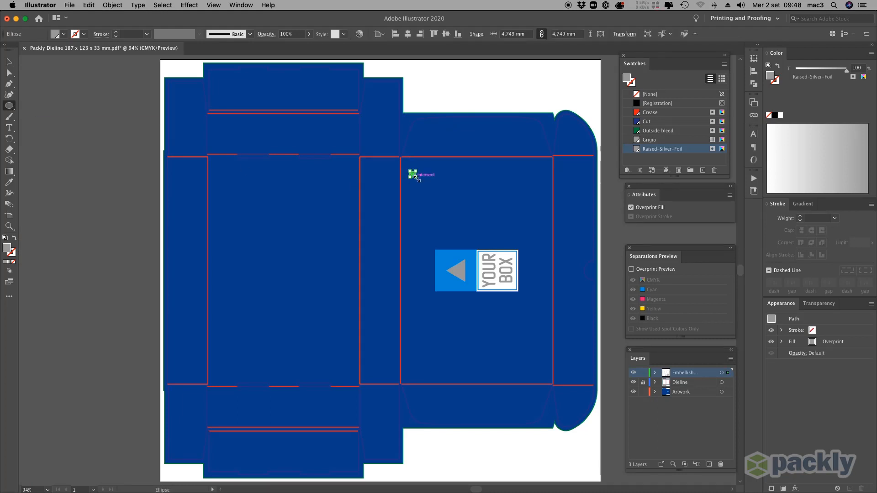
{"action": "left_click", "coordinate": [724, 64]}
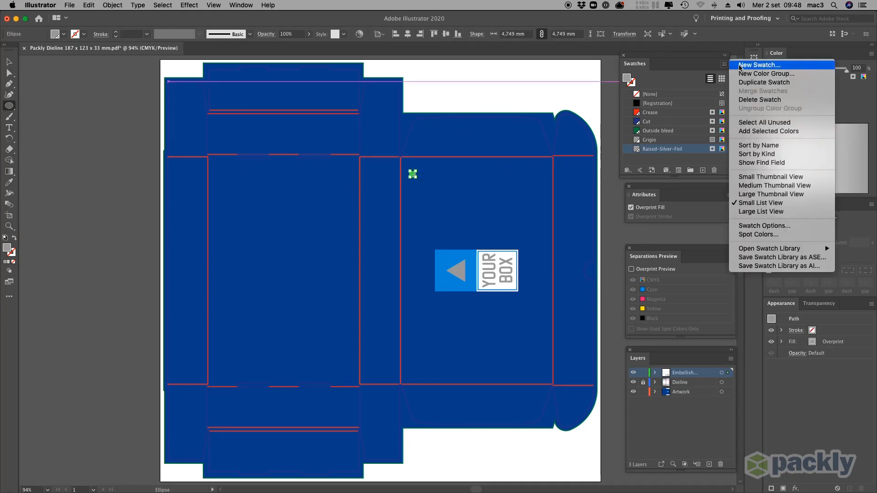
{"action": "left_click", "coordinate": [759, 65]}
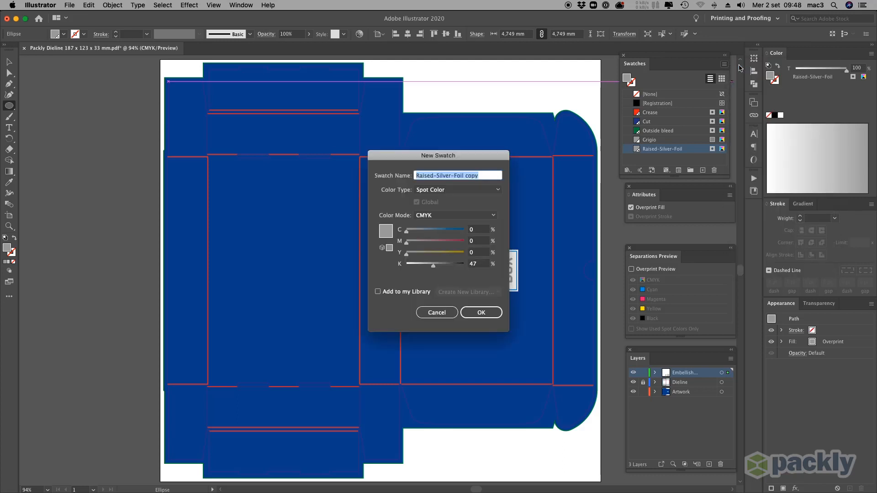
{"action": "left_click", "coordinate": [447, 175]}
{"action": "type", "text": "Raised-Spot"}
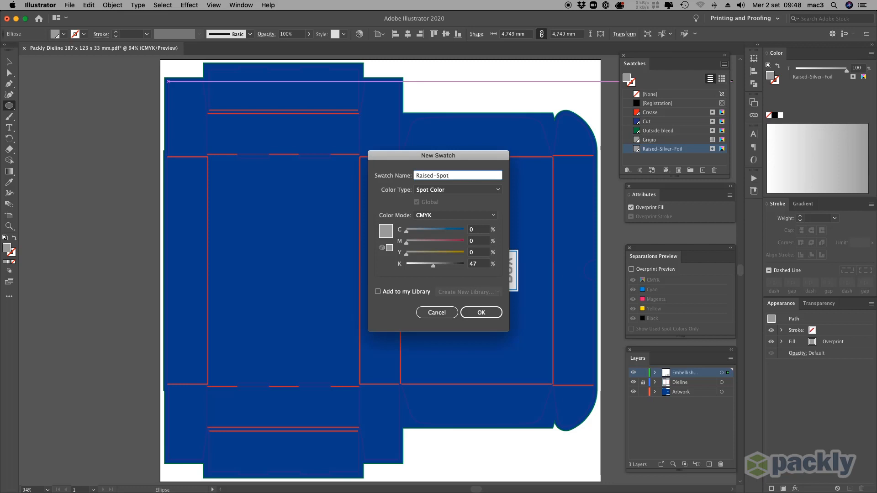
{"action": "type", "text": "-Varnish"}
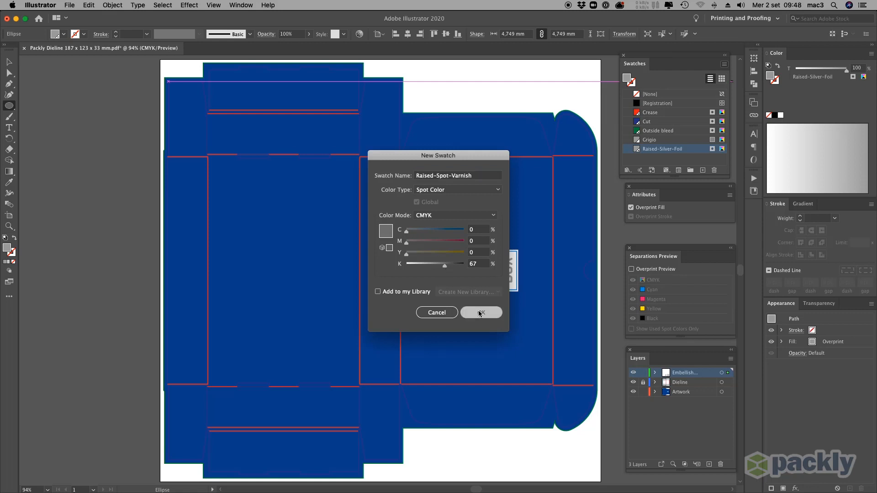
{"action": "left_click", "coordinate": [481, 313]}
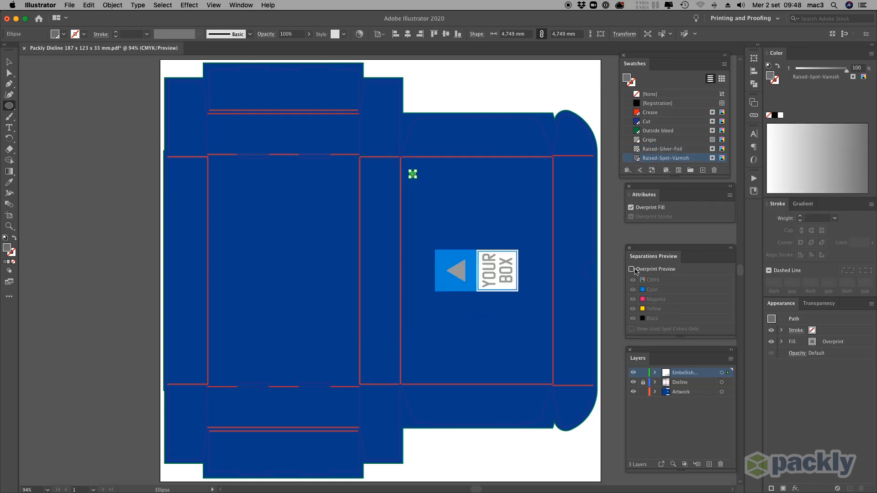
Alt-drag copies of the dot into rows filling the front panel around the logo.
{"action": "left_click", "coordinate": [633, 268]}
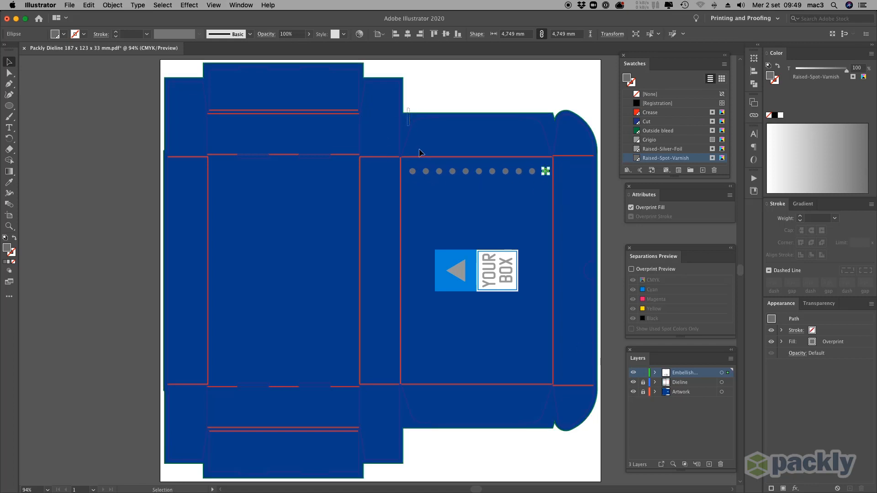
{"action": "left_click", "coordinate": [478, 171]}
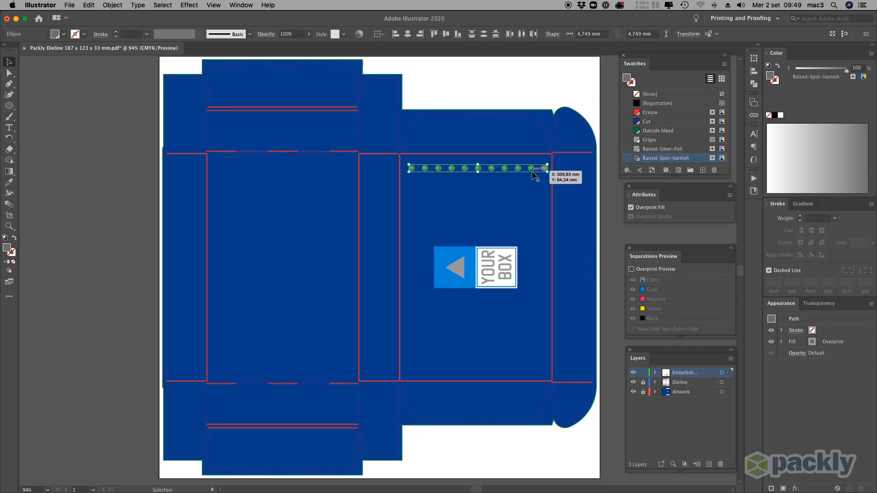
{"action": "left_click_drag", "start_coordinate": [478, 170], "coordinate": [478, 165]}
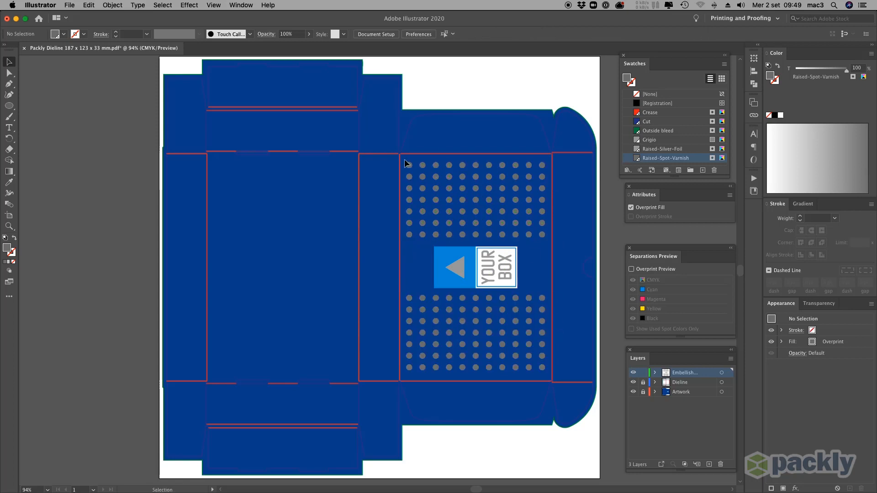
Turn on Overprint Preview and toggle the Raised-Spot-Varnish and Crease separations to verify the dots.
{"action": "left_click", "coordinate": [475, 198]}
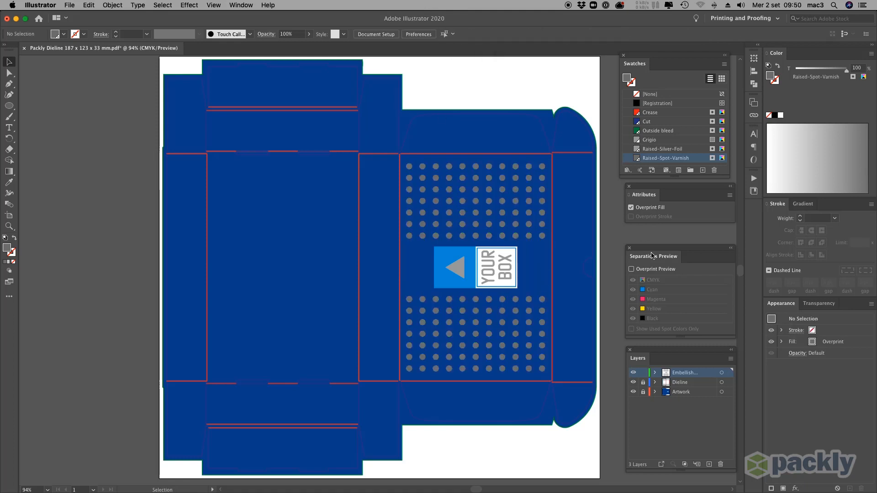
{"action": "left_click", "coordinate": [631, 269]}
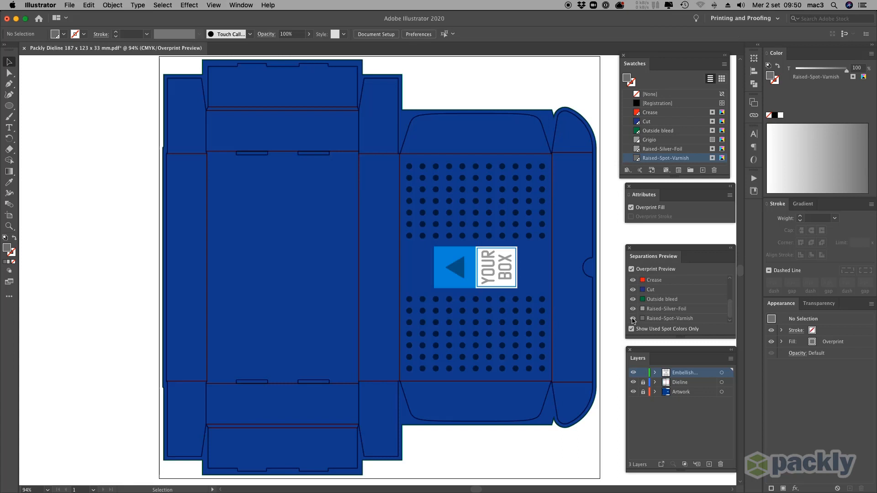
{"action": "left_click", "coordinate": [633, 319]}
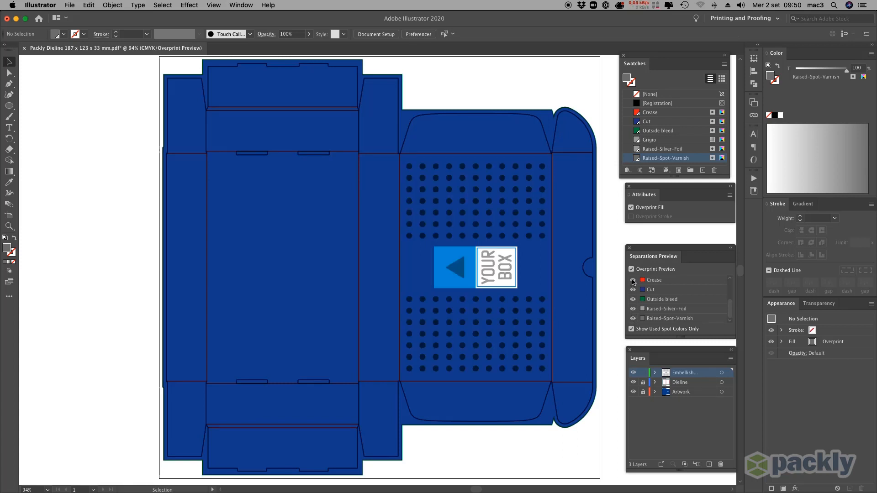
{"action": "left_click", "coordinate": [631, 268]}
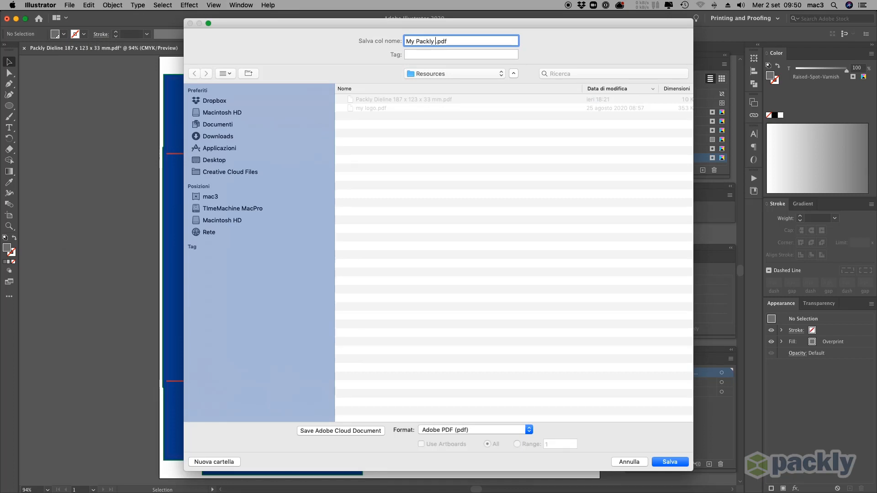
Name the file My Packly box.pdf and save it as Adobe PDF, reaching the High Quality Print options.
{"action": "type", "text": "box"}
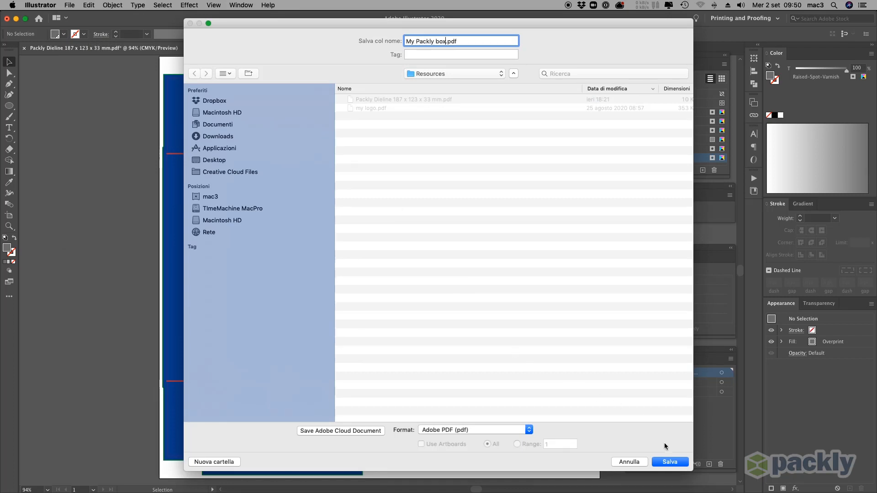
{"action": "mouse_move", "coordinate": [670, 462]}
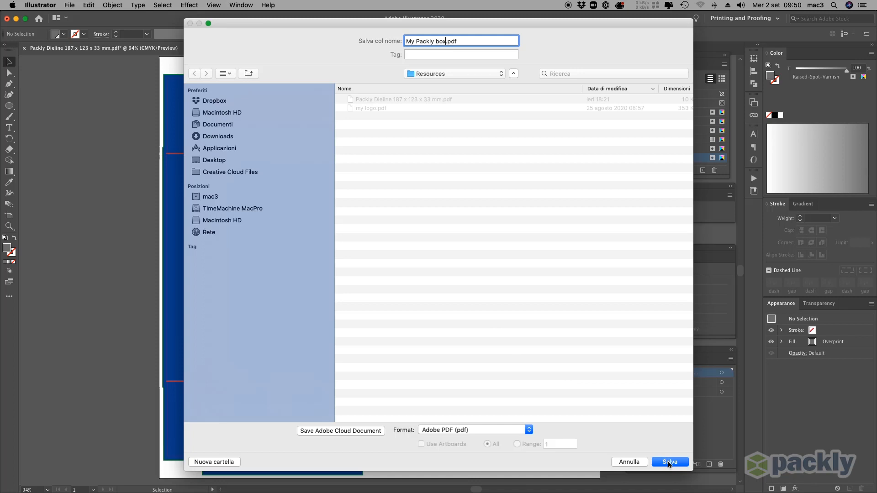
{"action": "left_click", "coordinate": [669, 463]}
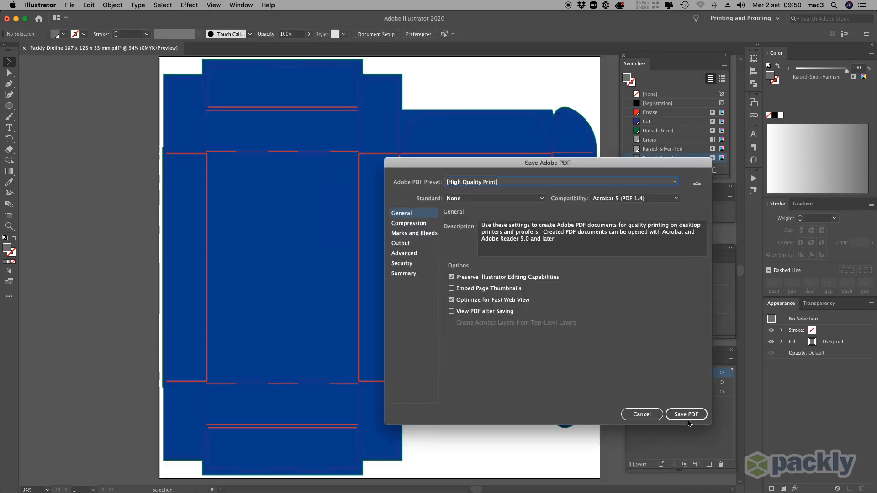